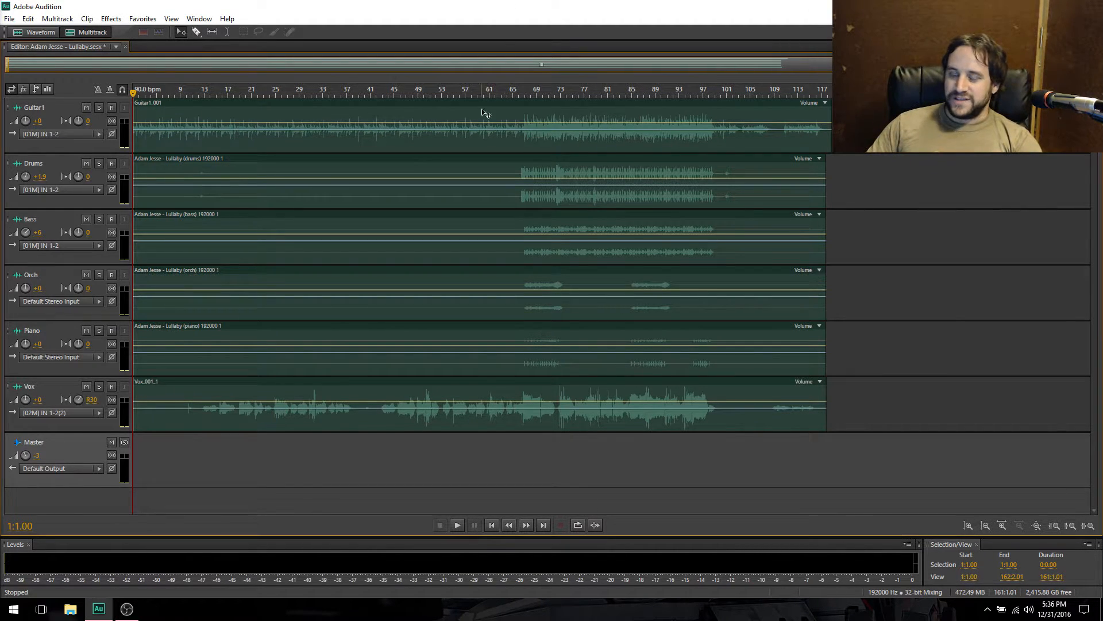
mouse_move(488, 493)
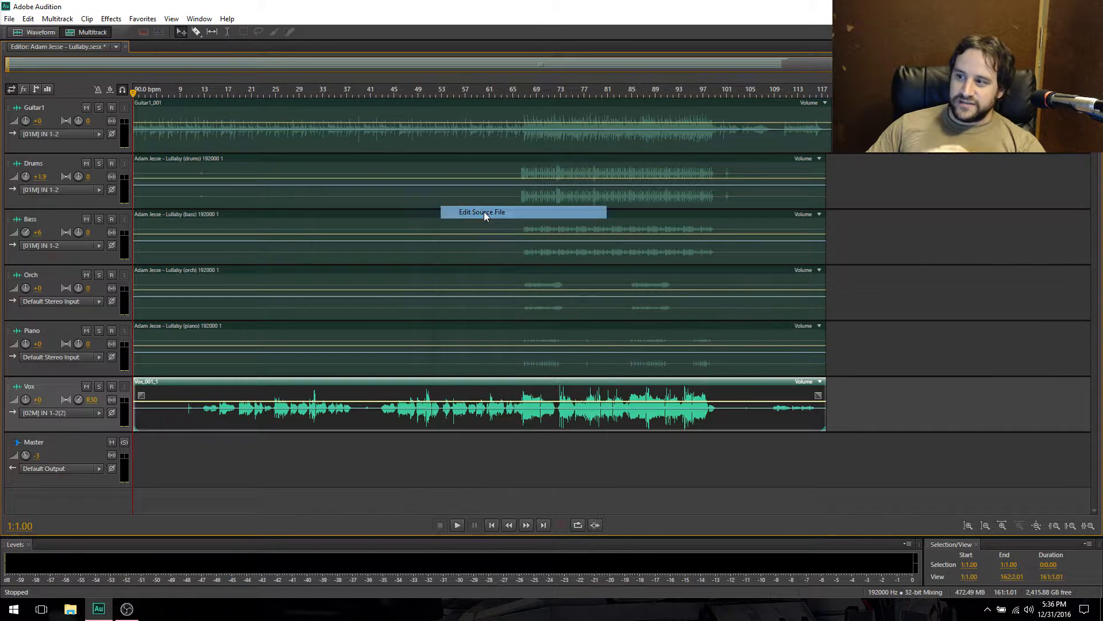
Edit the Vox clip's source file, audition it from the start, and zoom into the quiet intro.
left_click(482, 212)
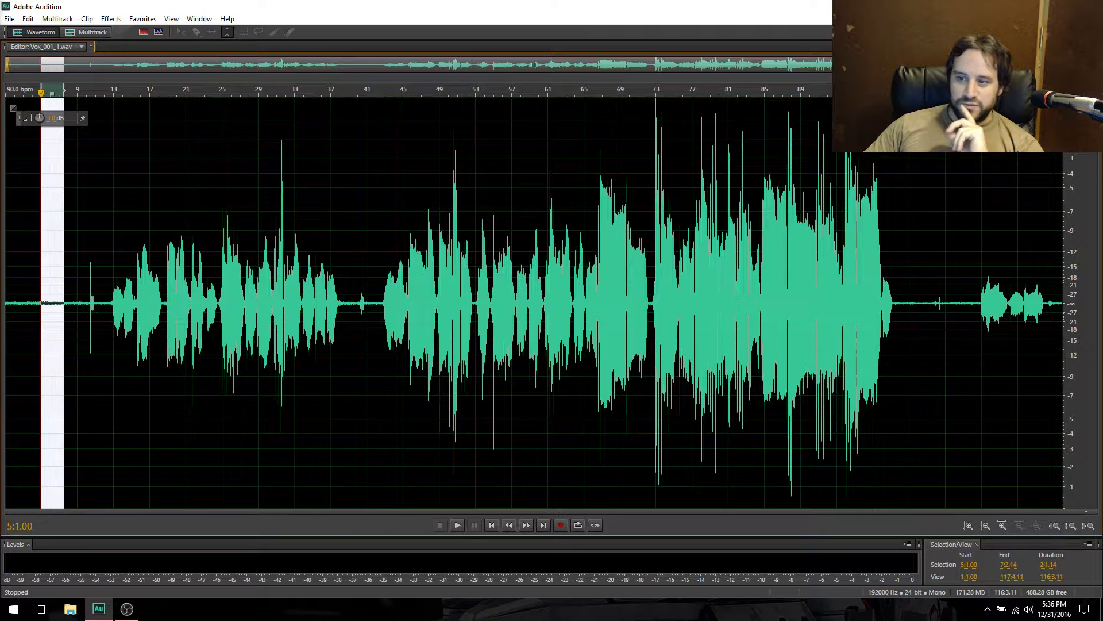
left_click(53, 281)
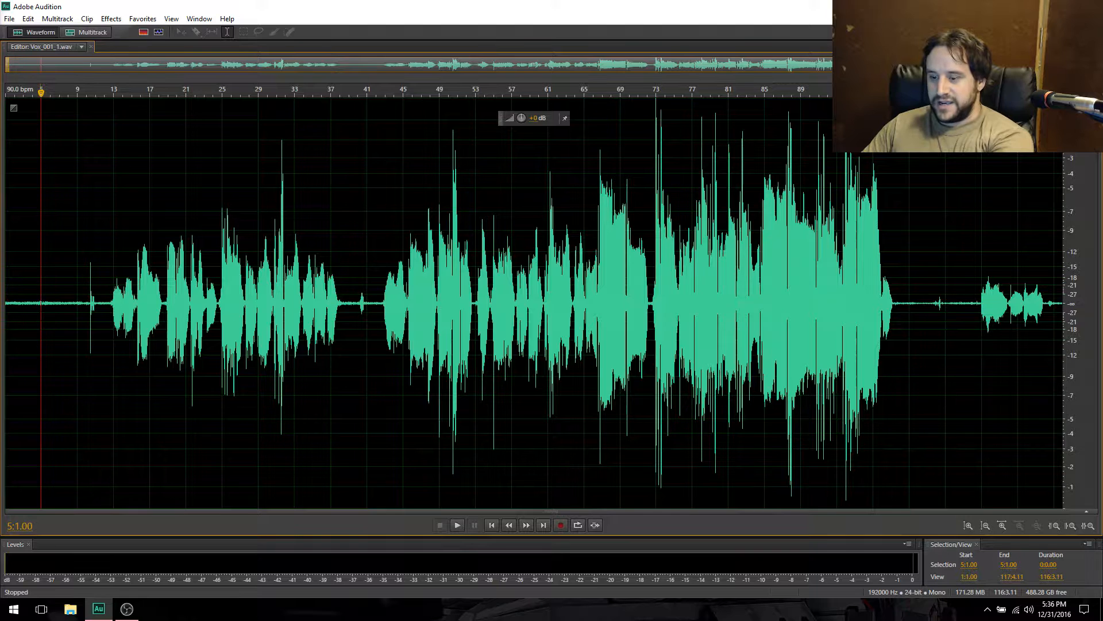
left_click(456, 525)
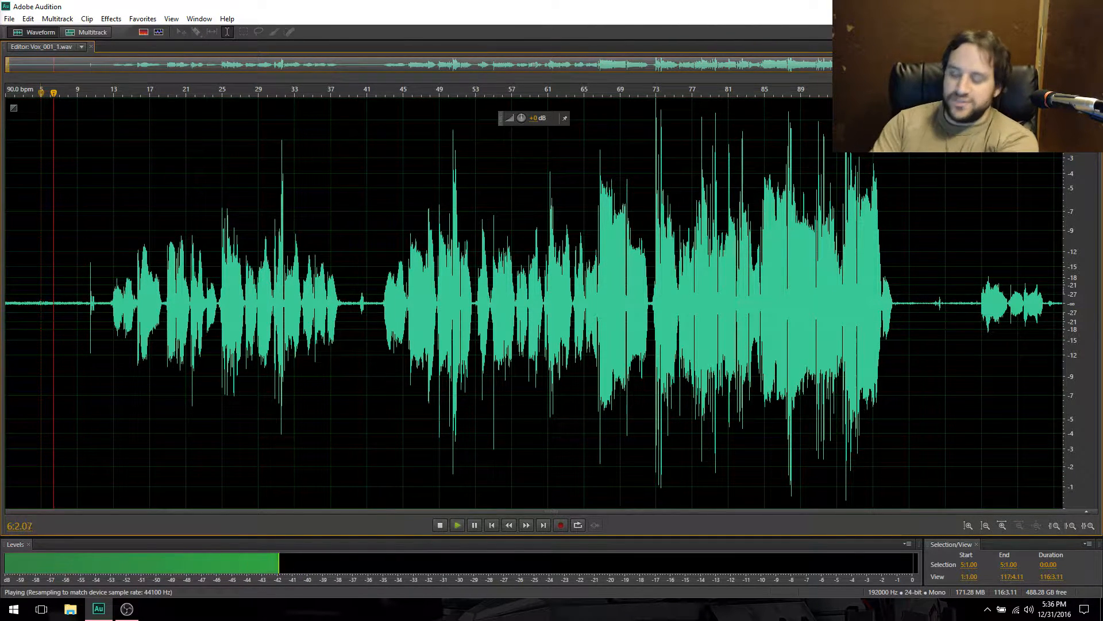
left_click(439, 526)
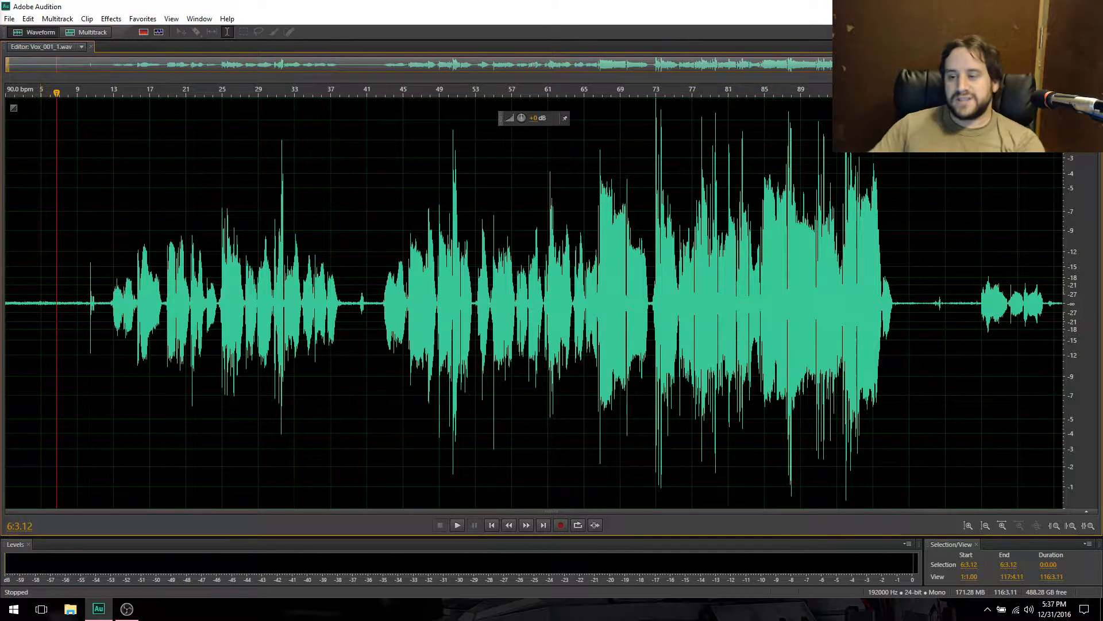
left_click(984, 526)
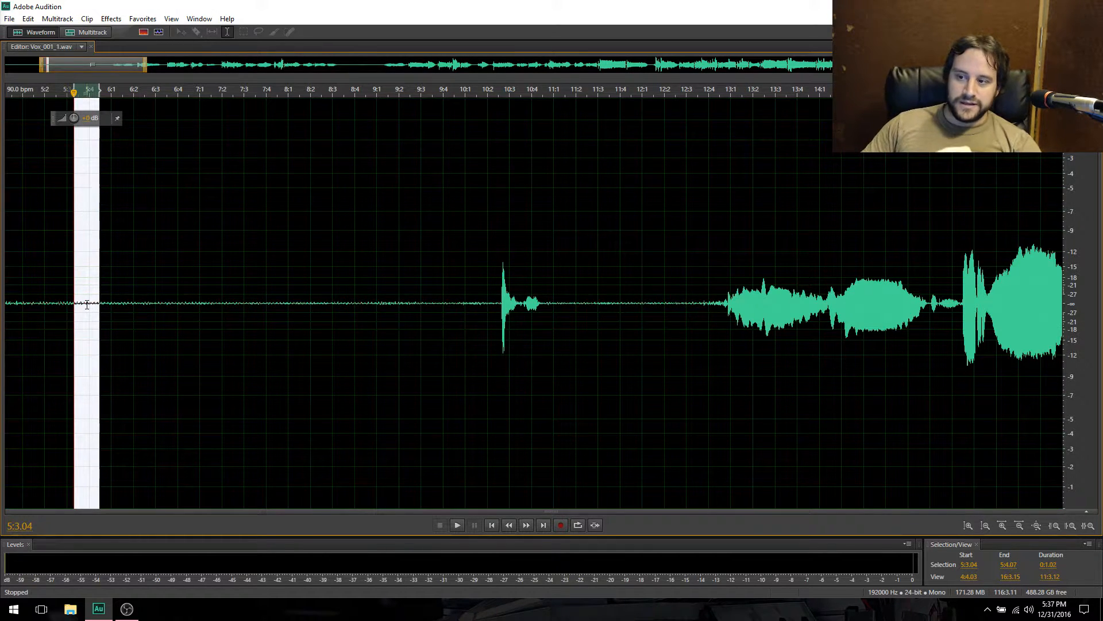
Capture a noise print from the selected silence before the singing.
right_click(87, 308)
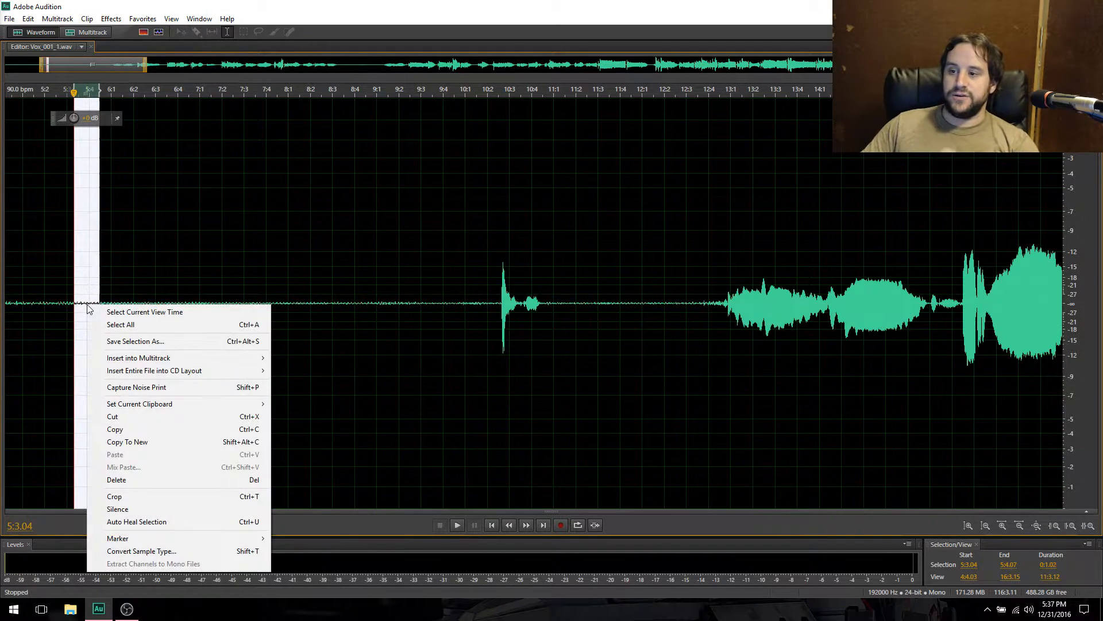
mouse_move(188, 488)
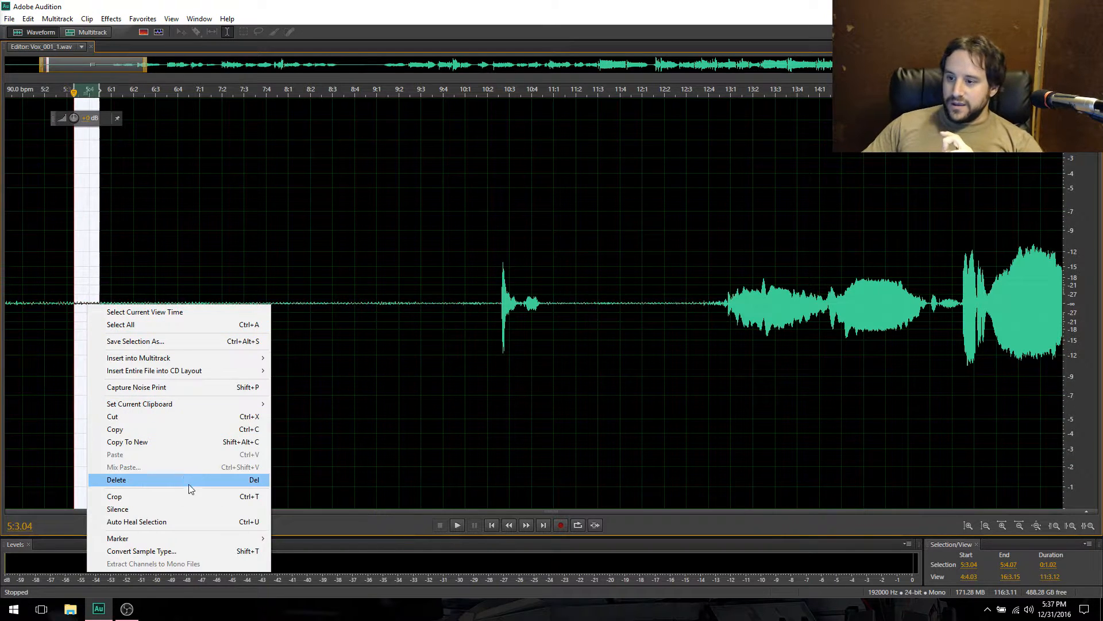
mouse_move(145, 512)
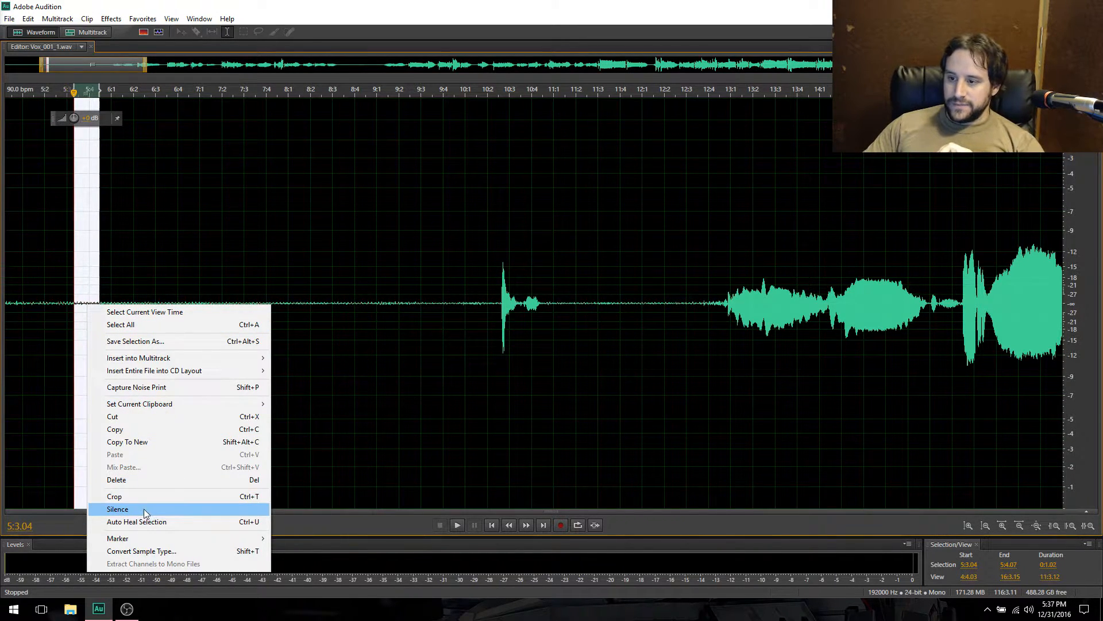
mouse_move(155, 391)
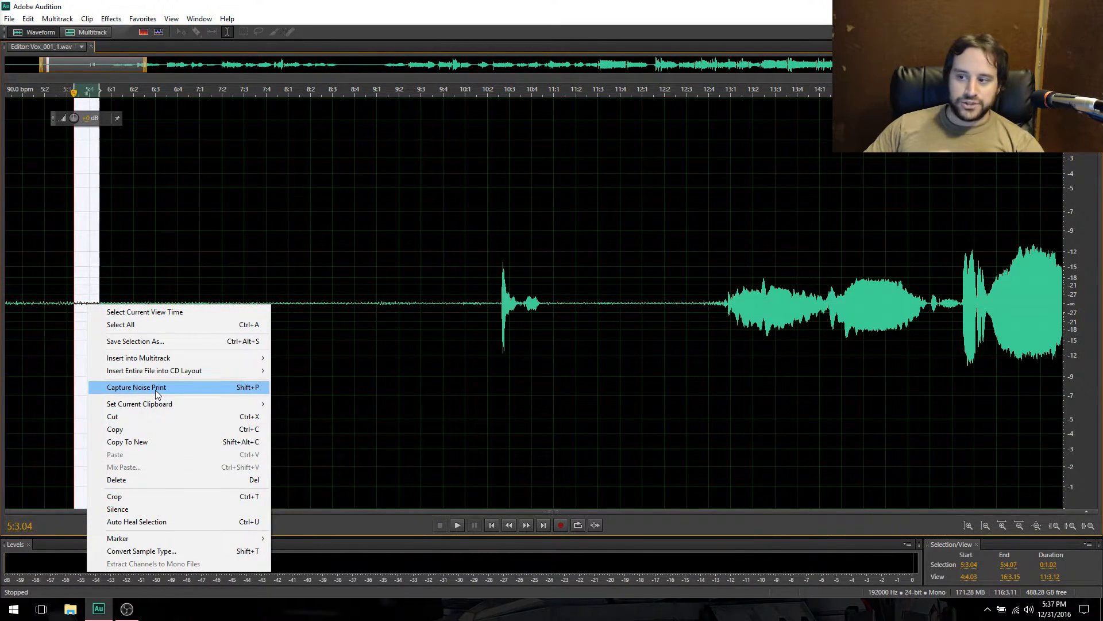
left_click(136, 387)
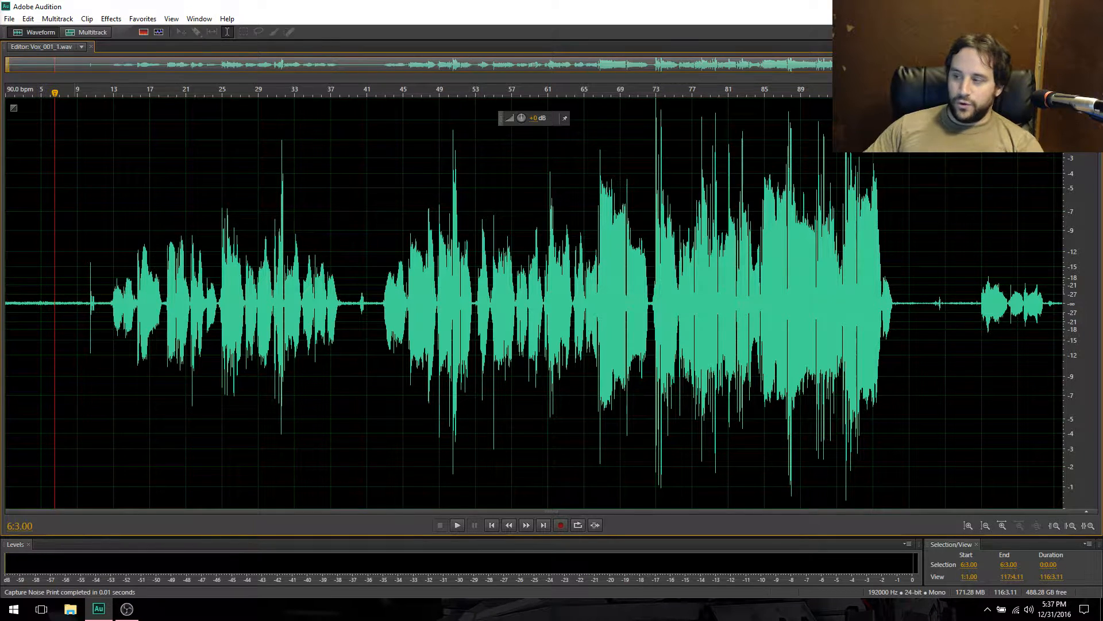
Apply Noise Reduction (process) with default settings across the whole vocal file.
left_click(110, 19)
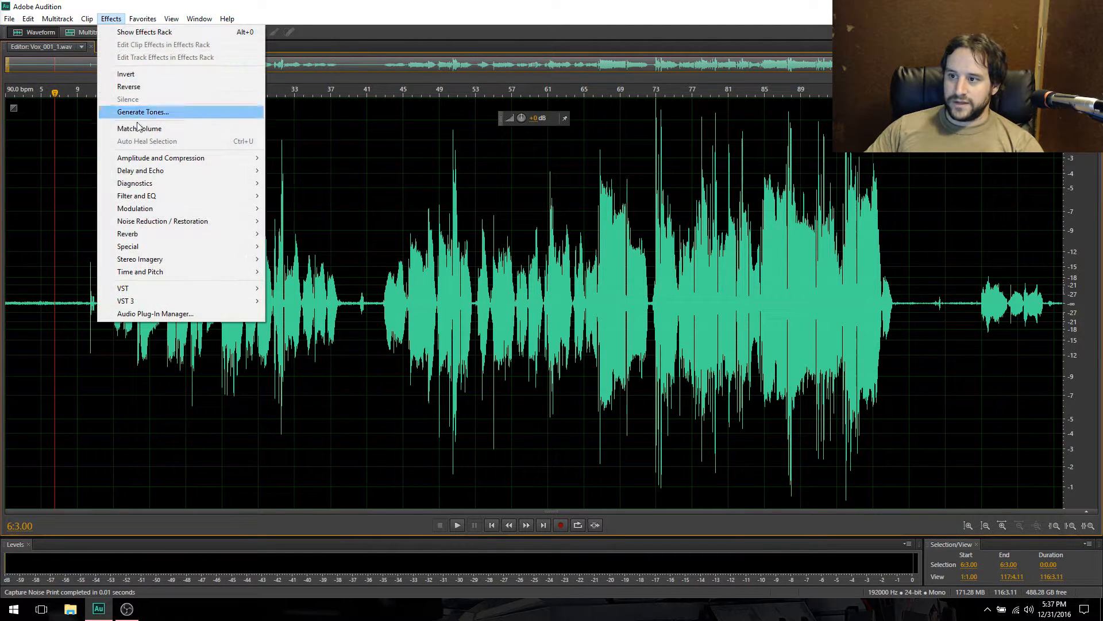
mouse_move(162, 221)
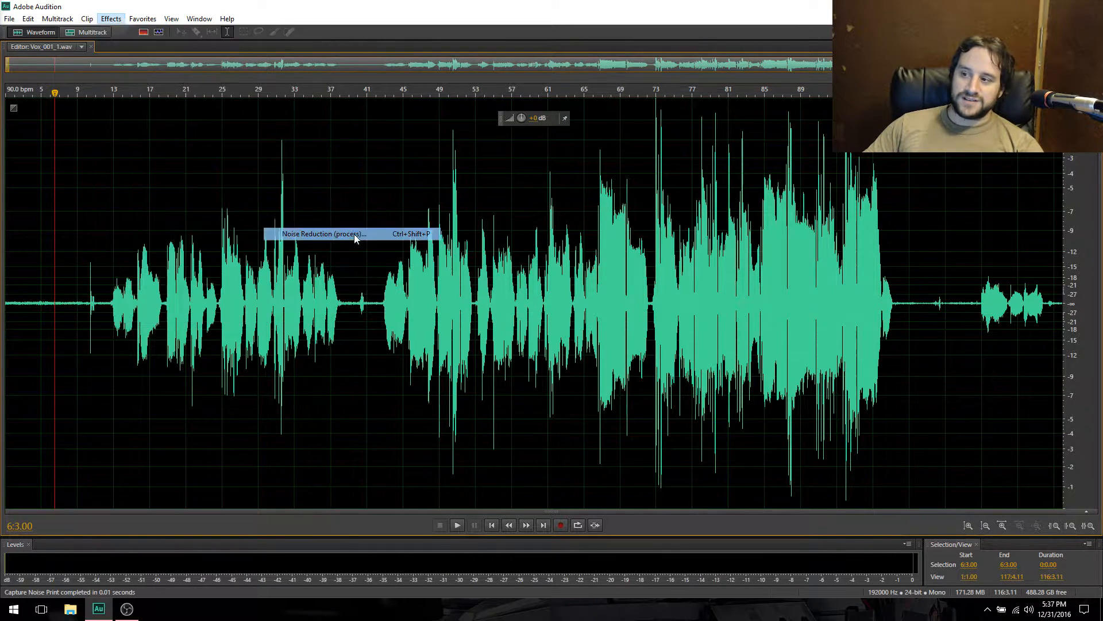
left_click(323, 233)
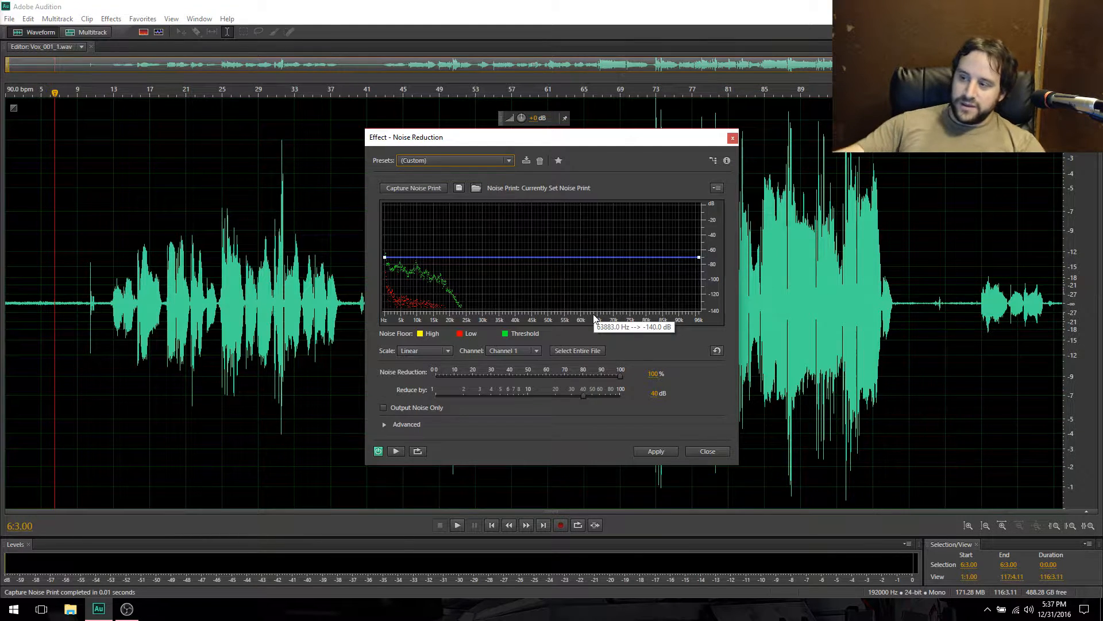
mouse_move(408, 271)
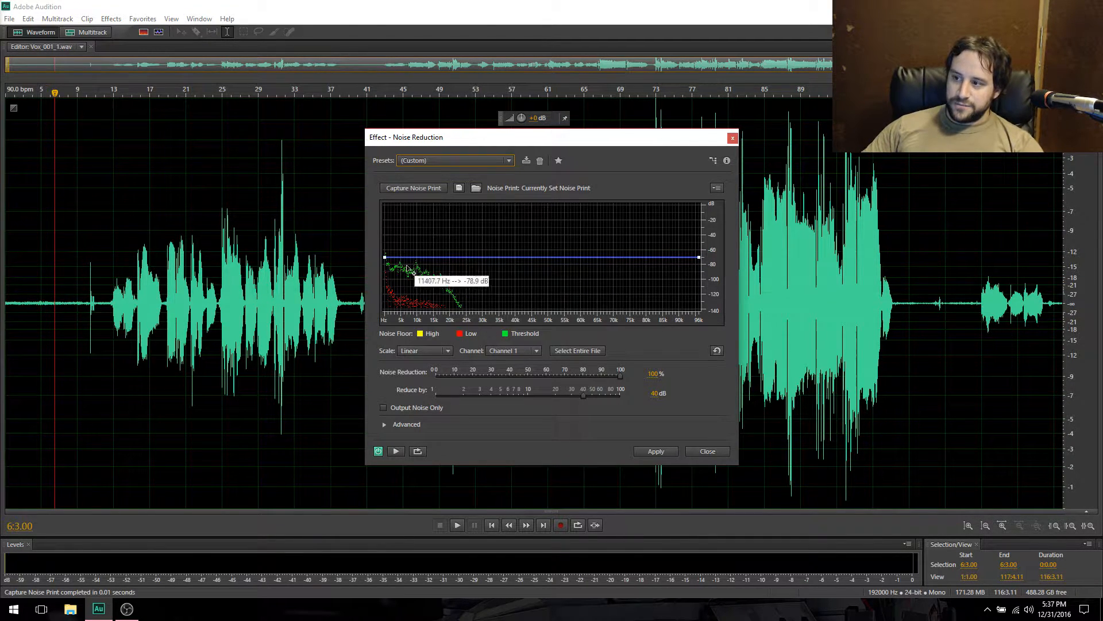
mouse_move(657, 464)
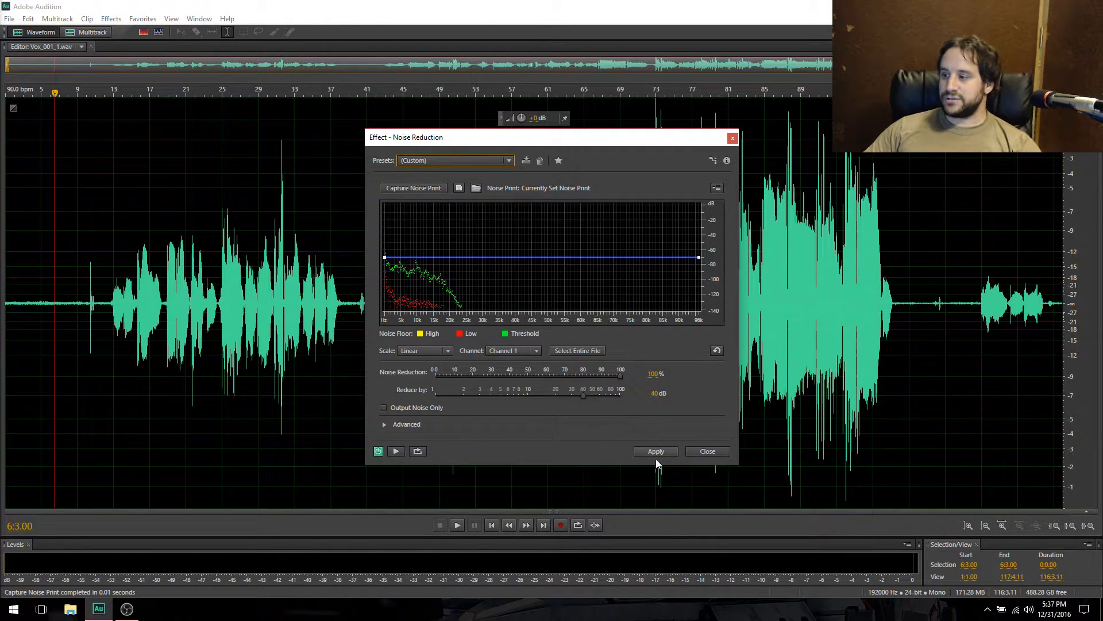
left_click(655, 451)
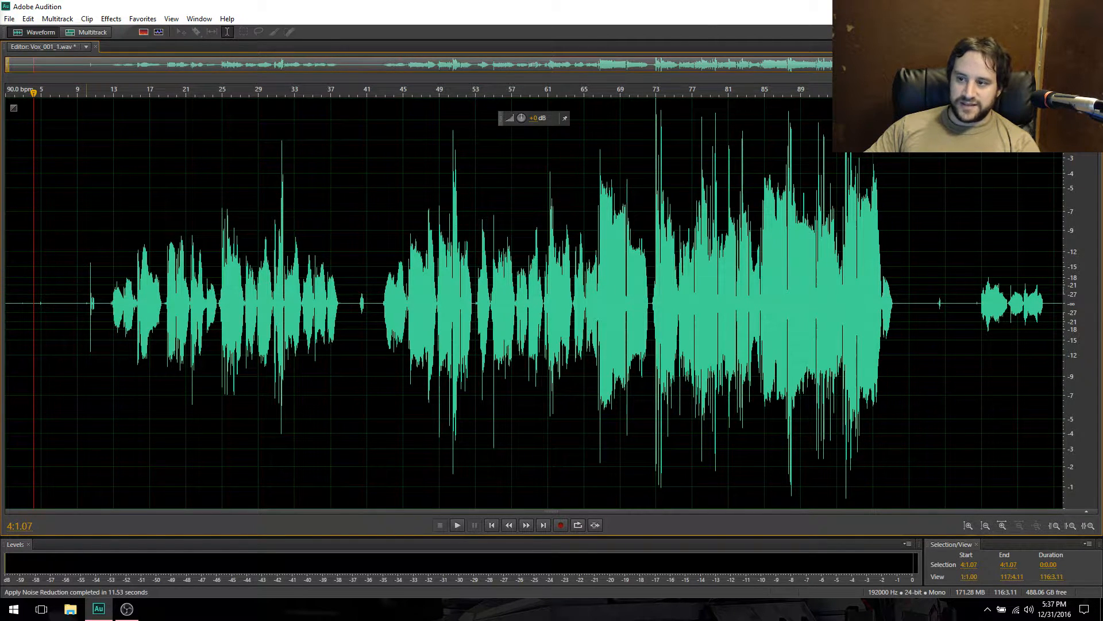
Audition the cleaned vocal and silence the first noisy gap between phrases.
left_click(456, 524)
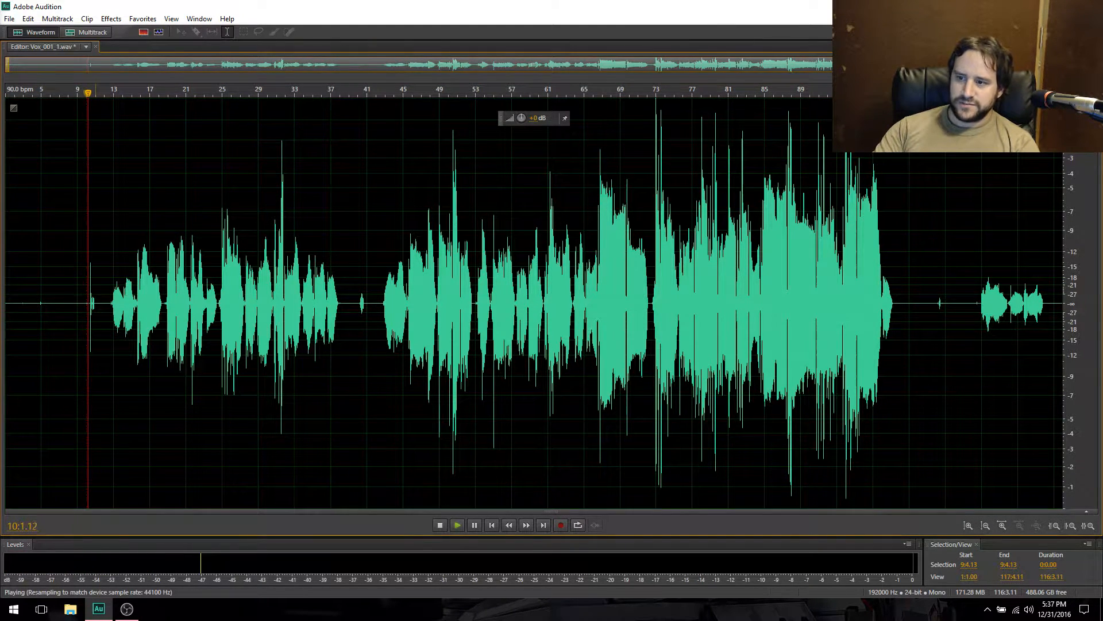
left_click(439, 525)
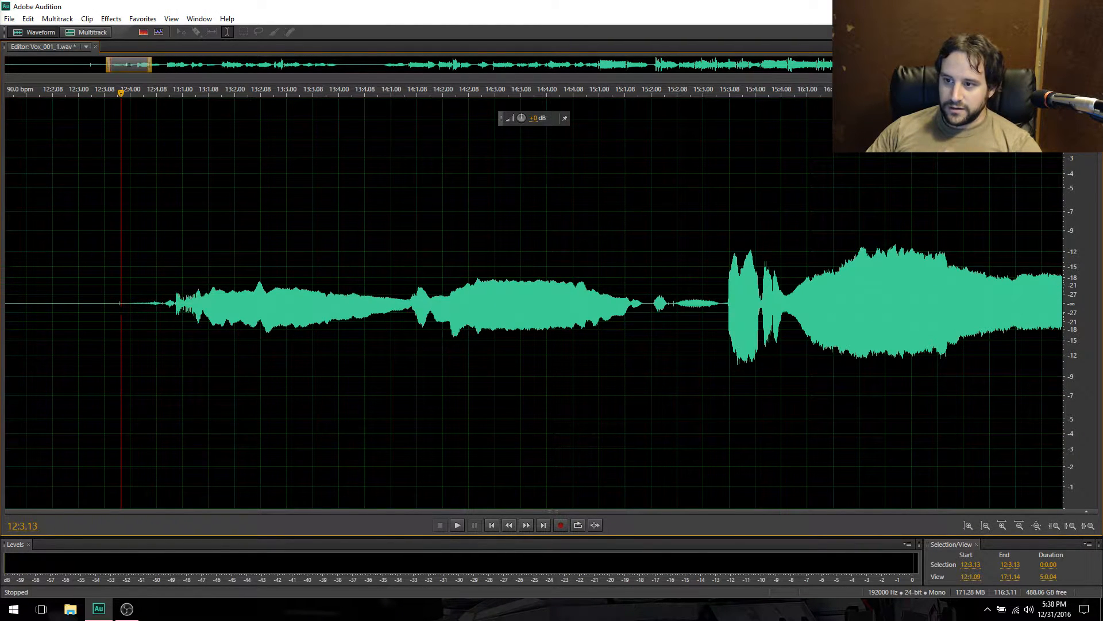
right_click(281, 295)
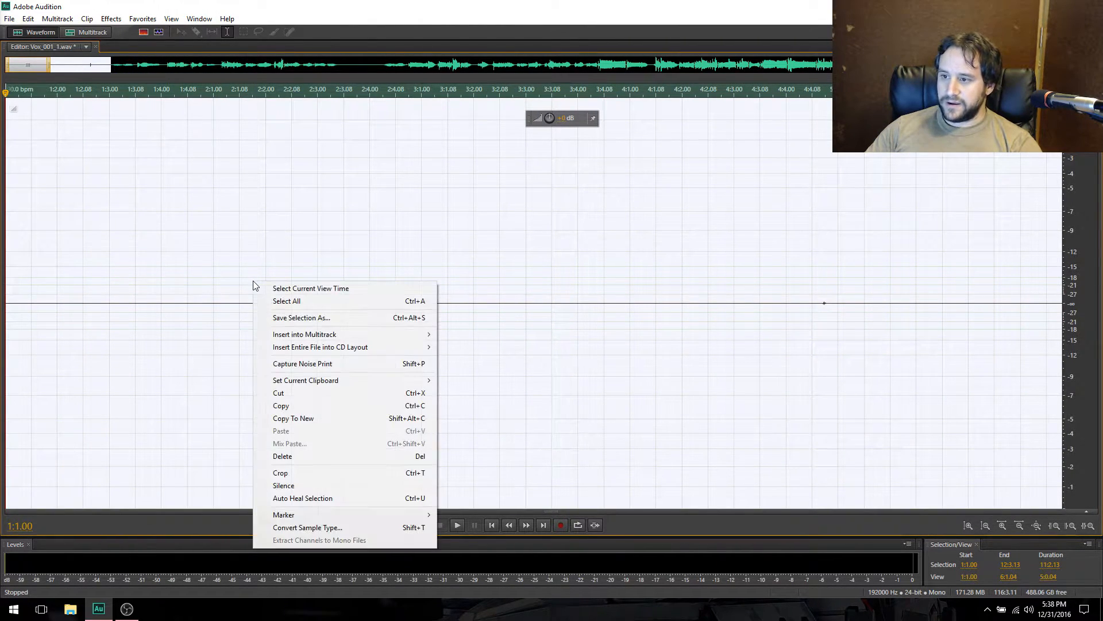
left_click(284, 485)
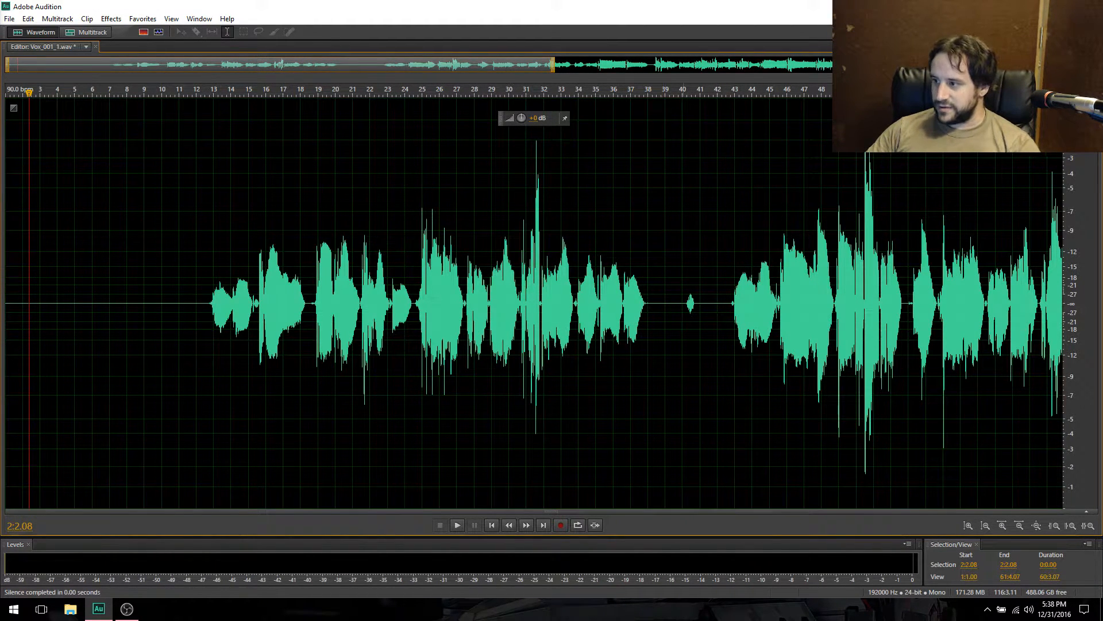
left_click(456, 526)
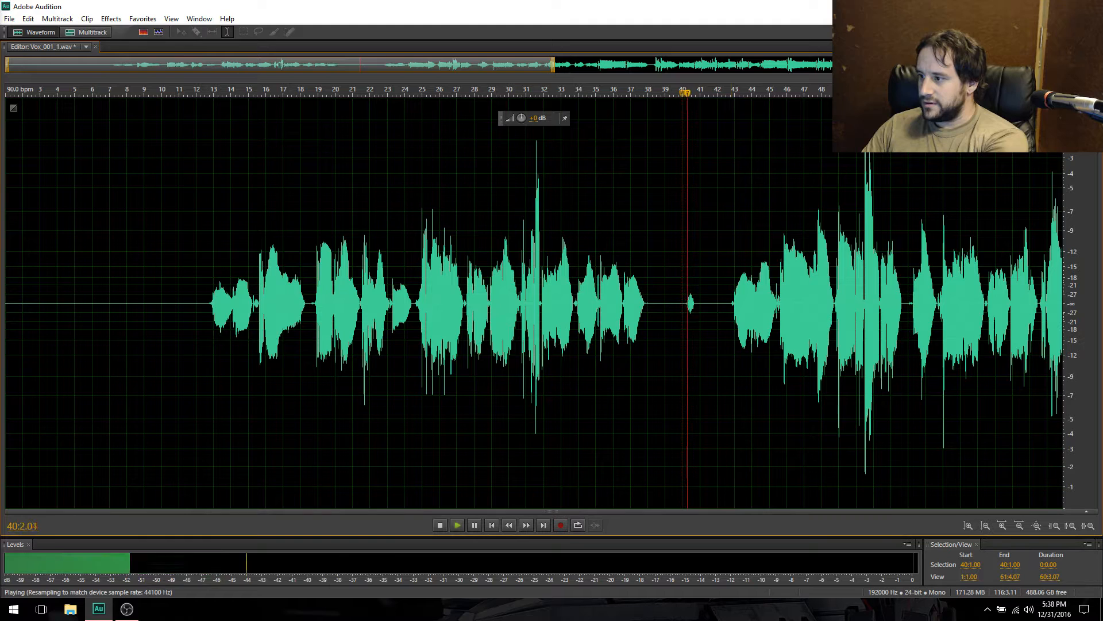
left_click(439, 525)
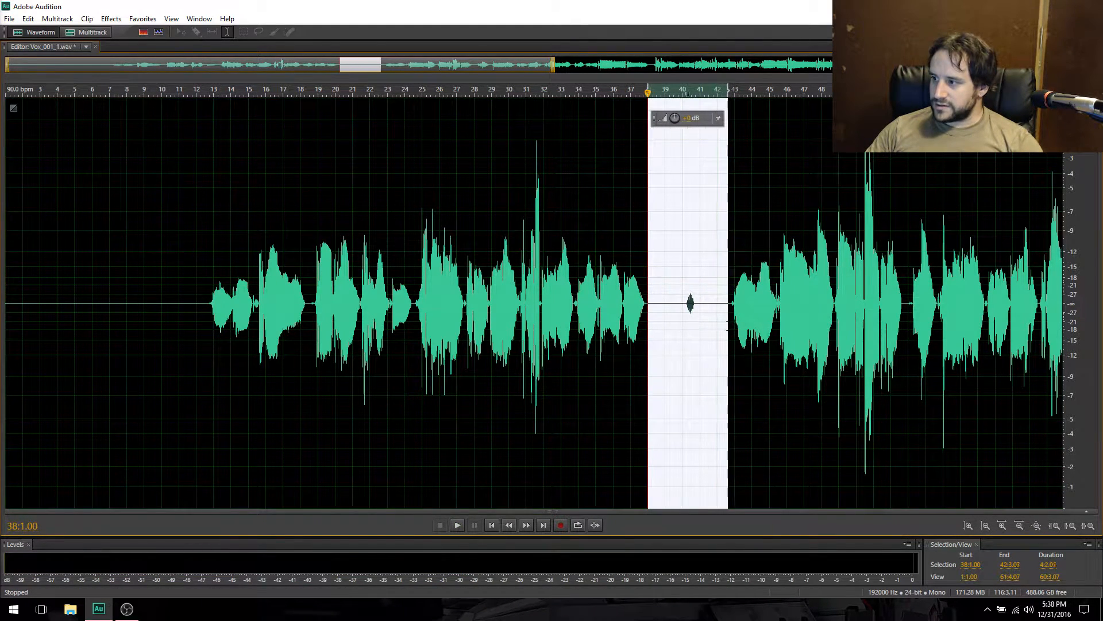
Silence the stray blip and the noise before the final phrase near the end.
right_click(689, 303)
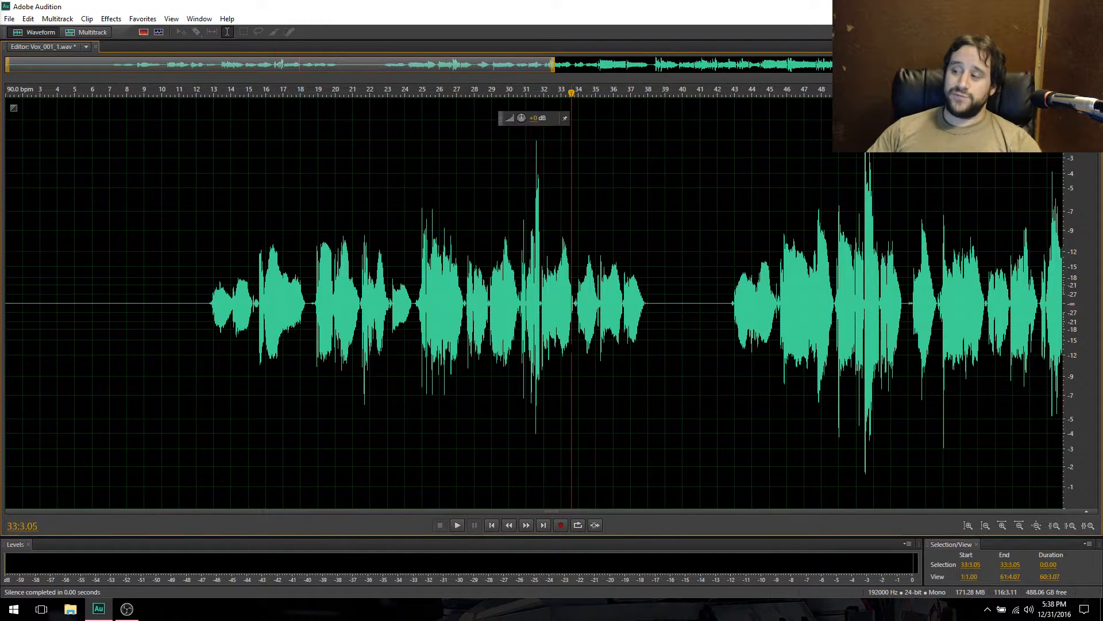
left_click(1018, 526)
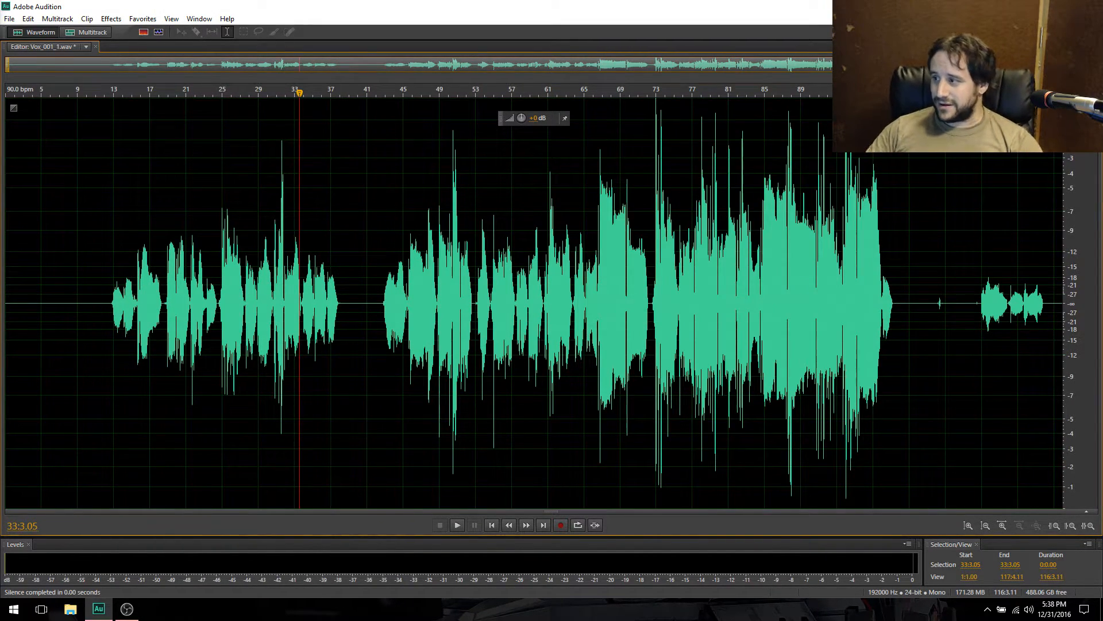
left_click(898, 302)
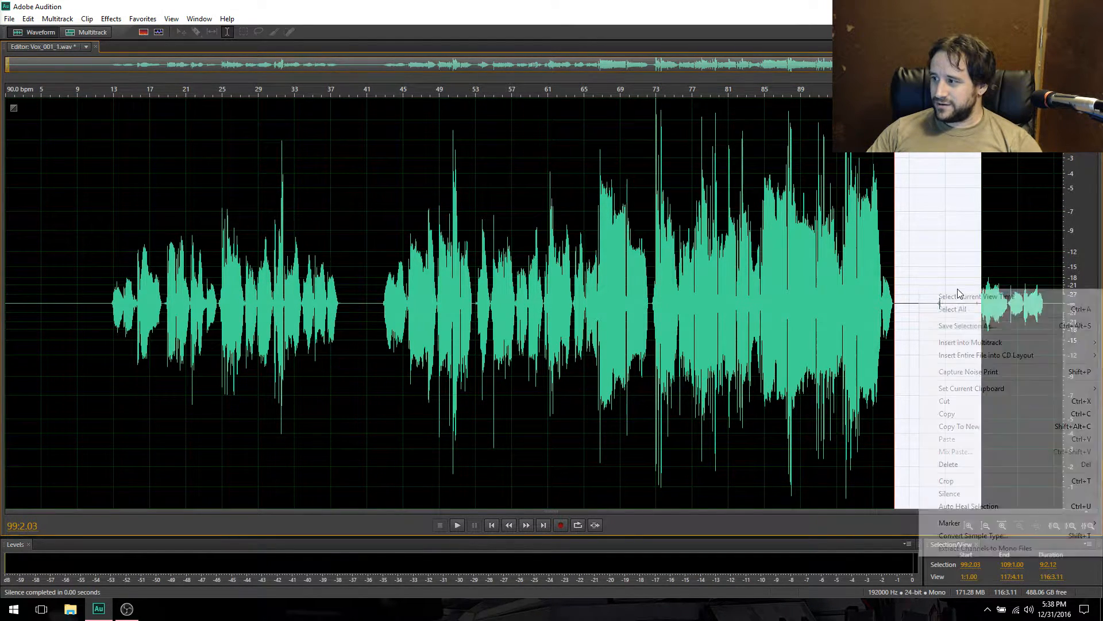
left_click(946, 302)
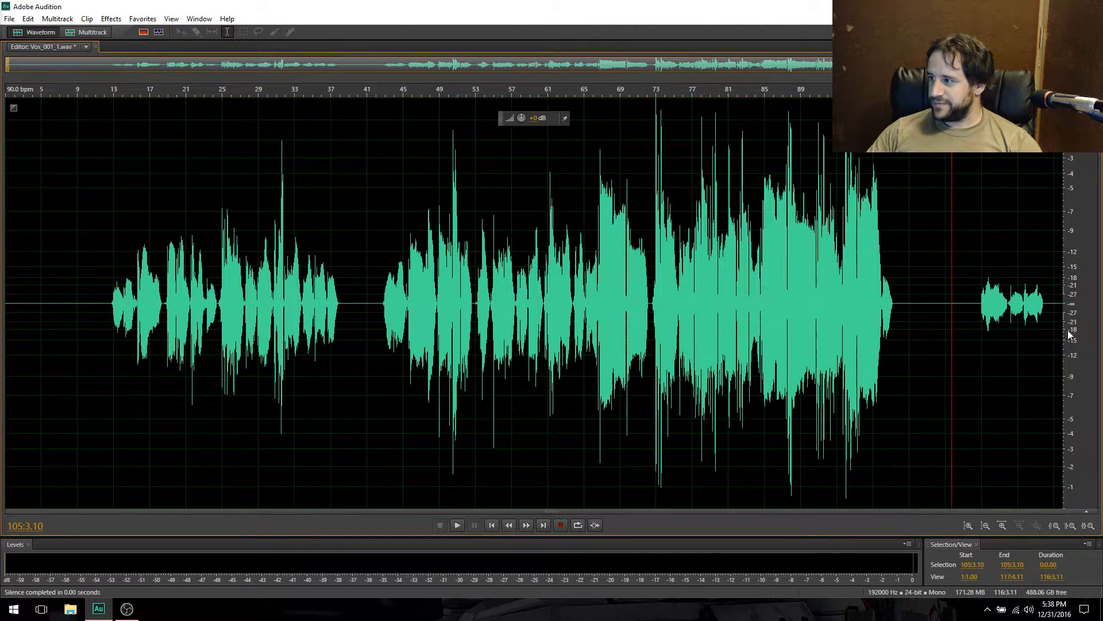
left_click(1048, 303)
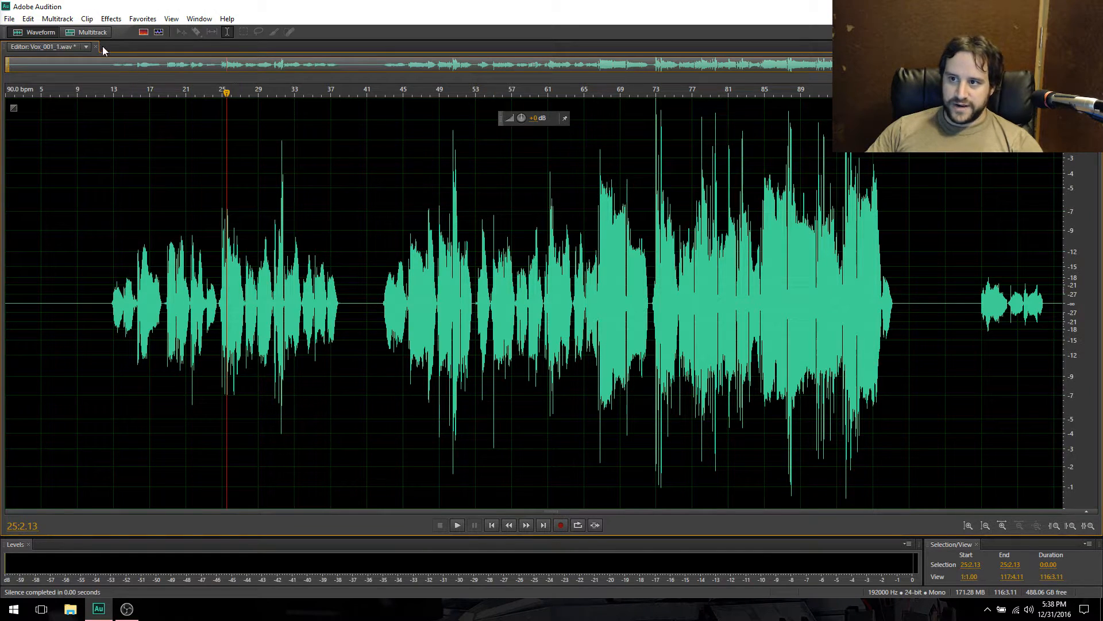
Switch back to the Lullaby multitrack session and bring up the Vox clip's options.
left_click(92, 32)
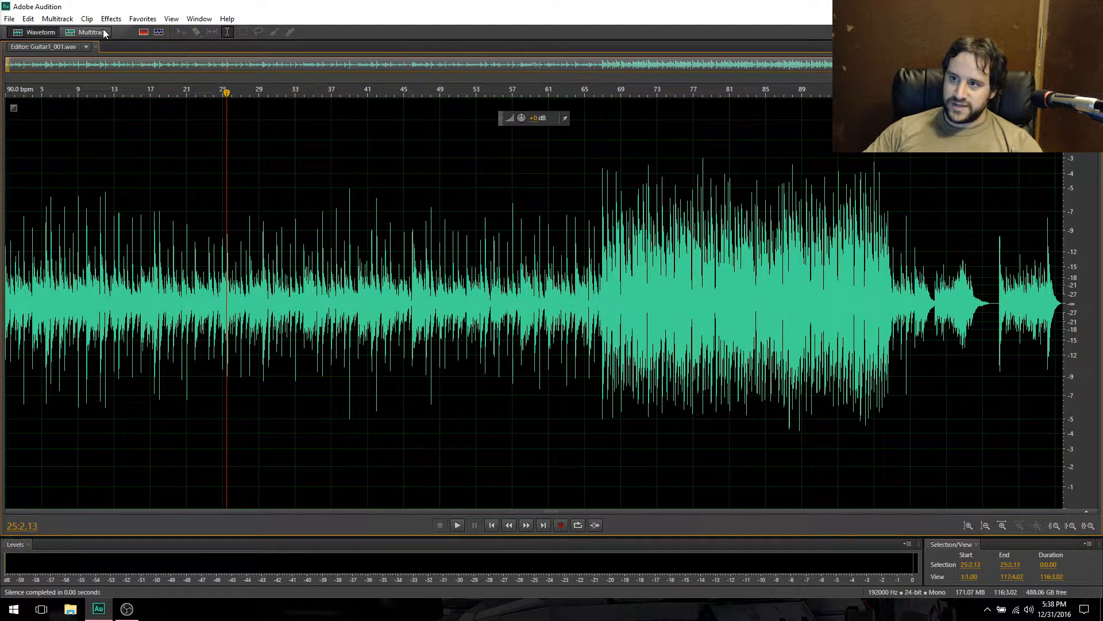
left_click(92, 32)
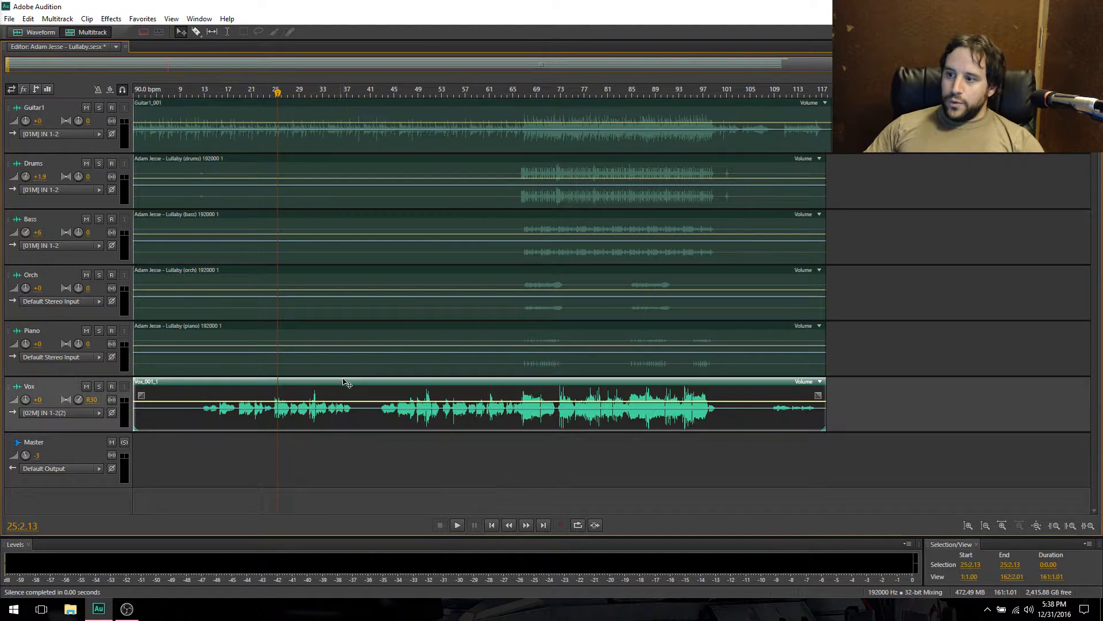
right_click(345, 405)
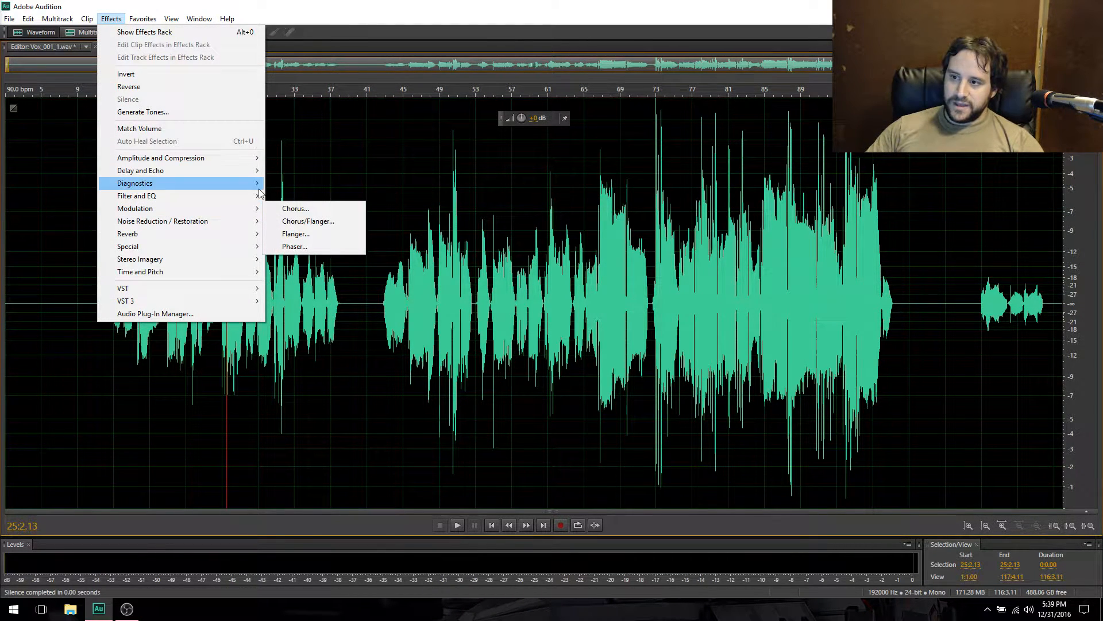
mouse_move(128, 246)
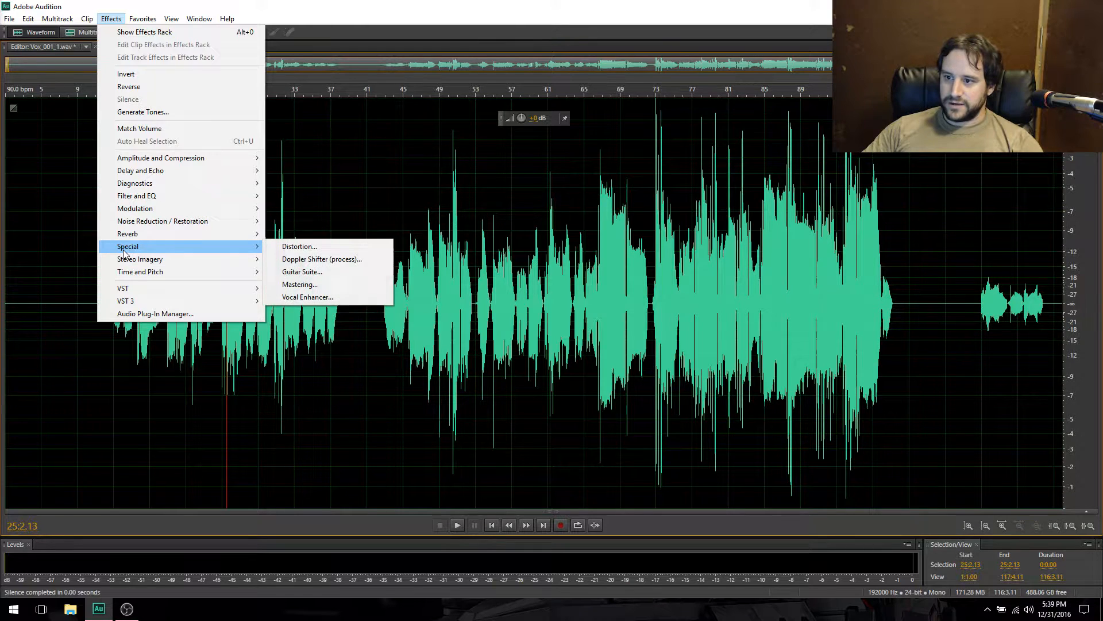
mouse_move(308, 297)
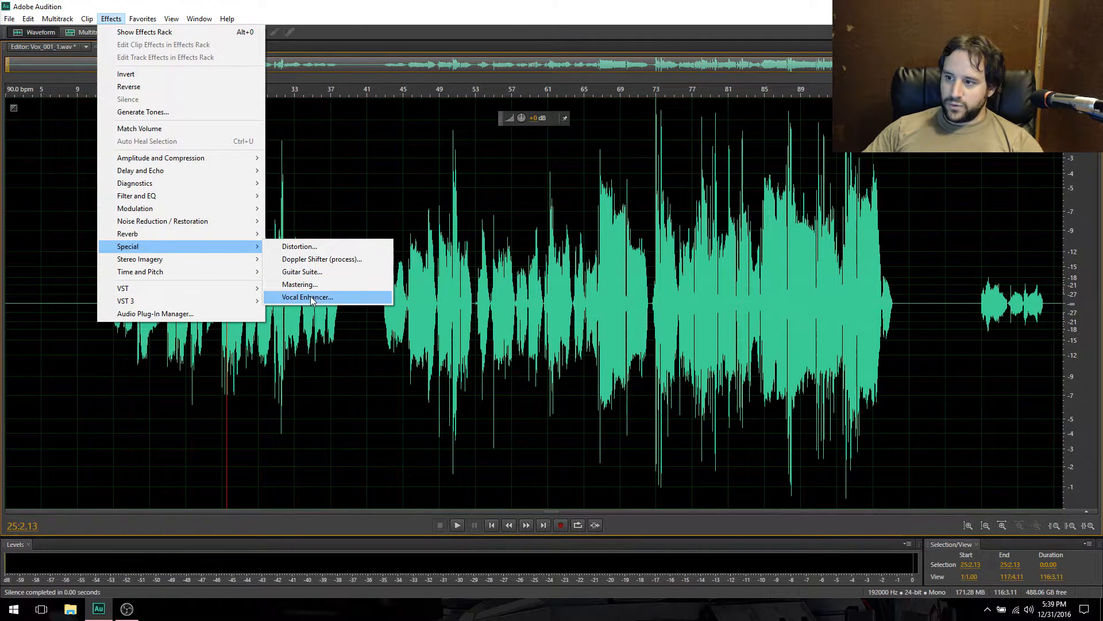
Apply the Vocal Enhancer with its Male preset to the whole take.
left_click(306, 296)
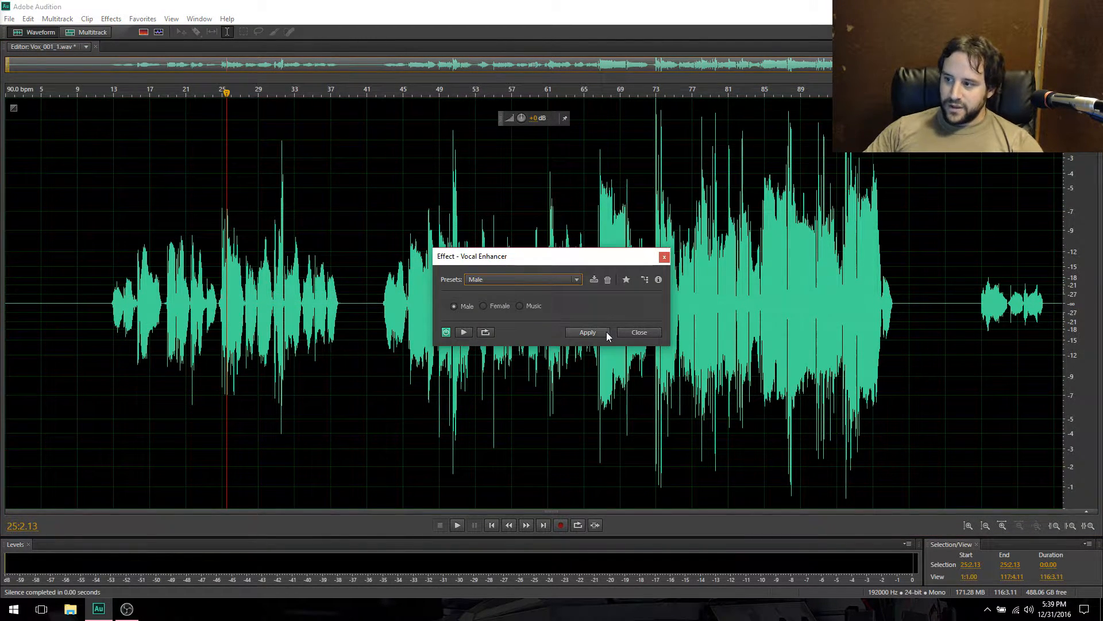
left_click(587, 332)
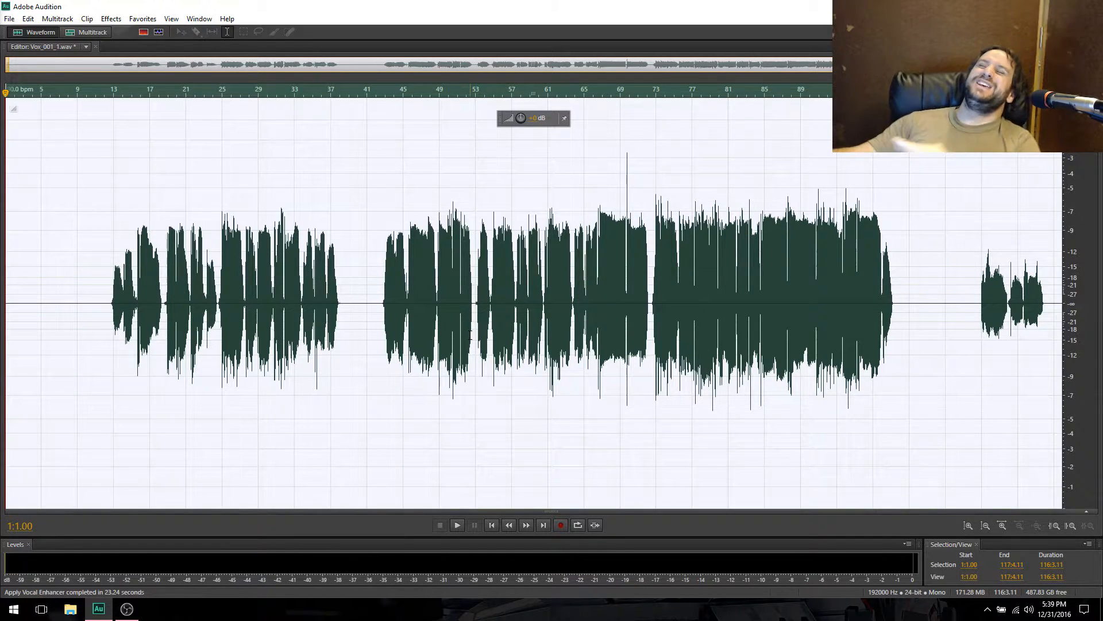
left_click(372, 302)
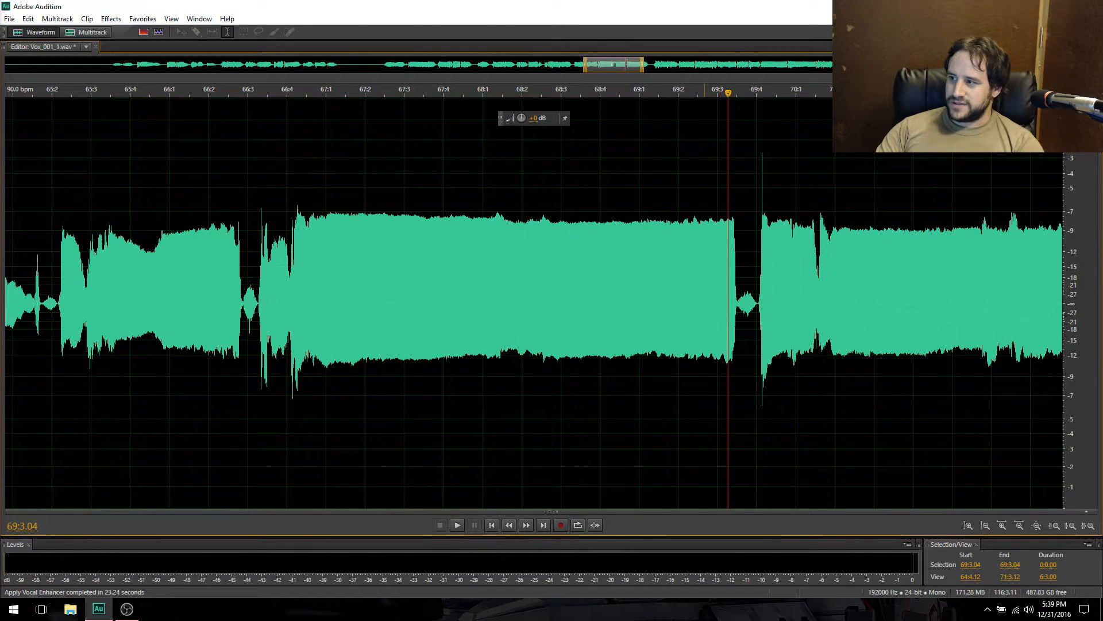
left_click(456, 525)
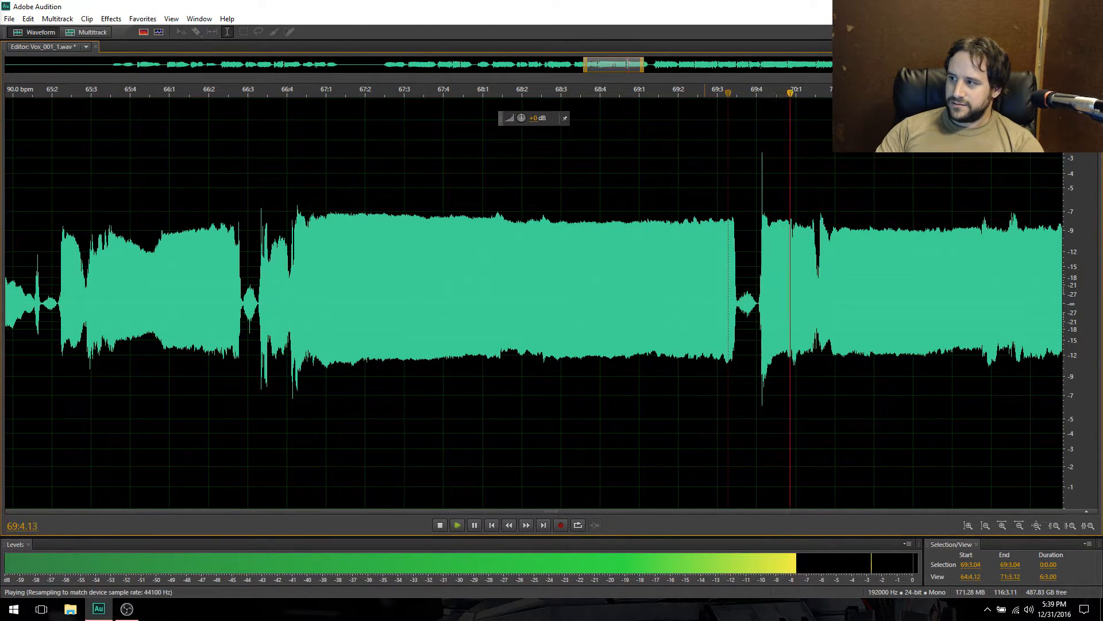
left_click(439, 524)
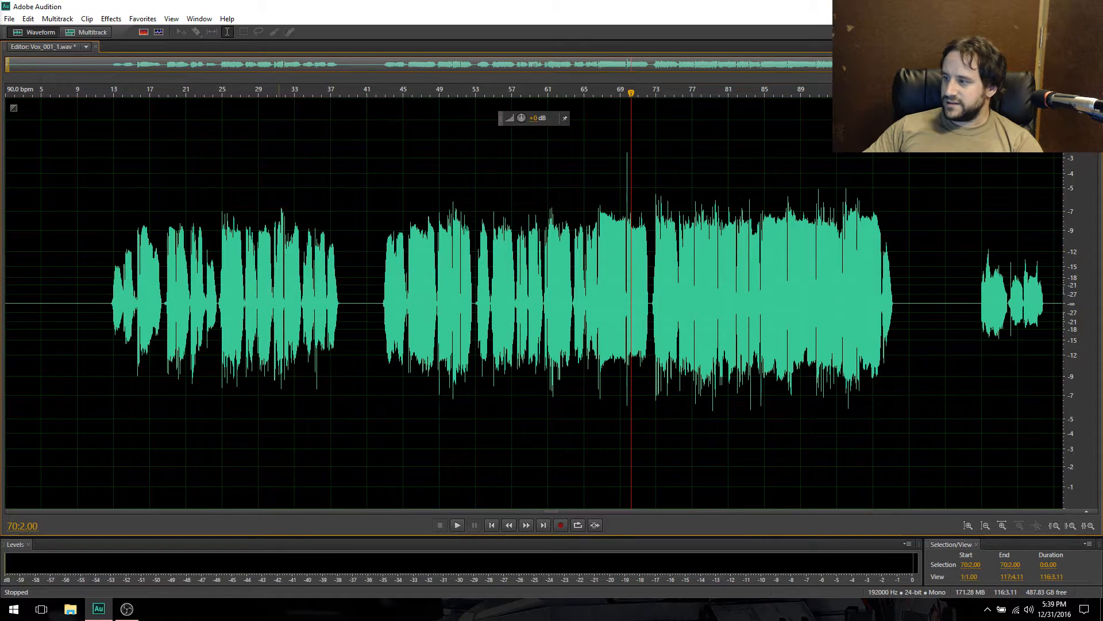
left_click(100, 92)
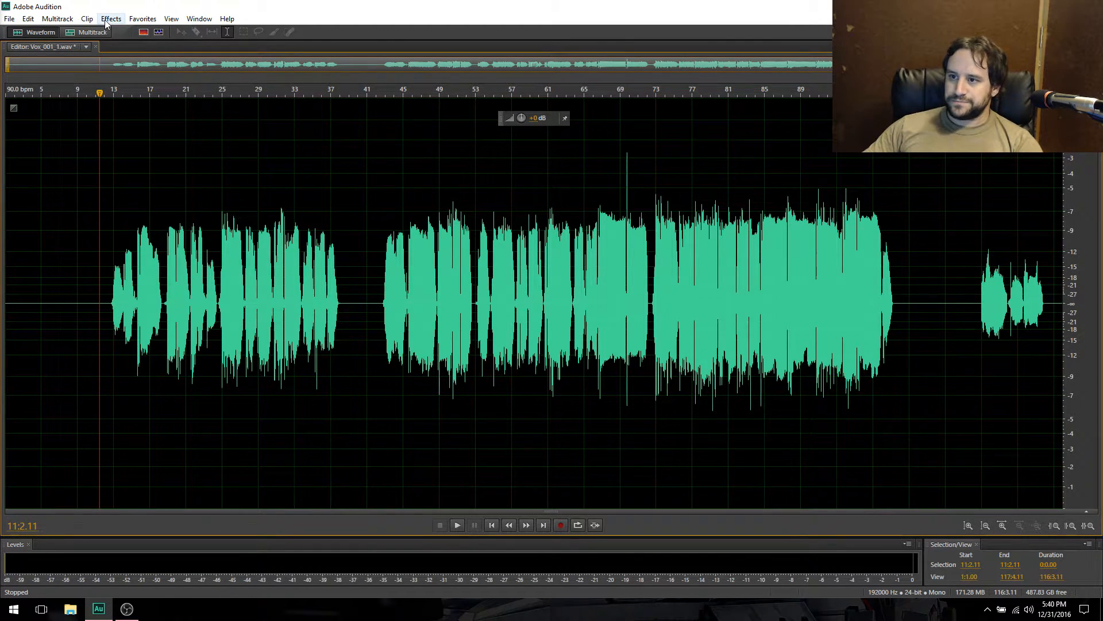
Apply the 30-band Graphic Equalizer with the Lead Vocal - Presence and Clarity preset.
left_click(111, 18)
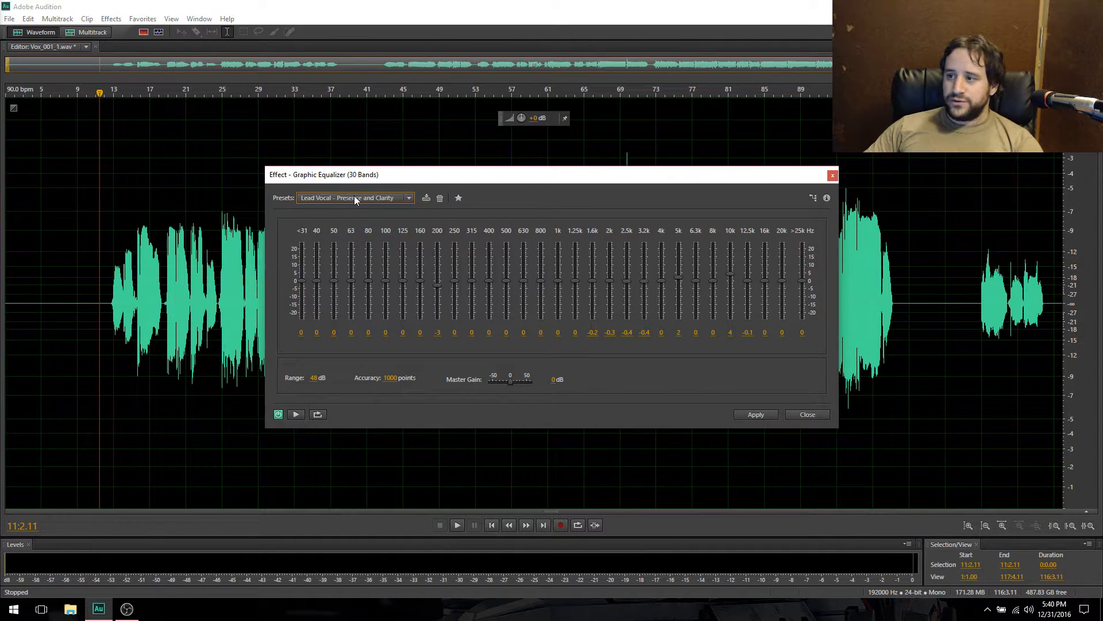
mouse_move(719, 391)
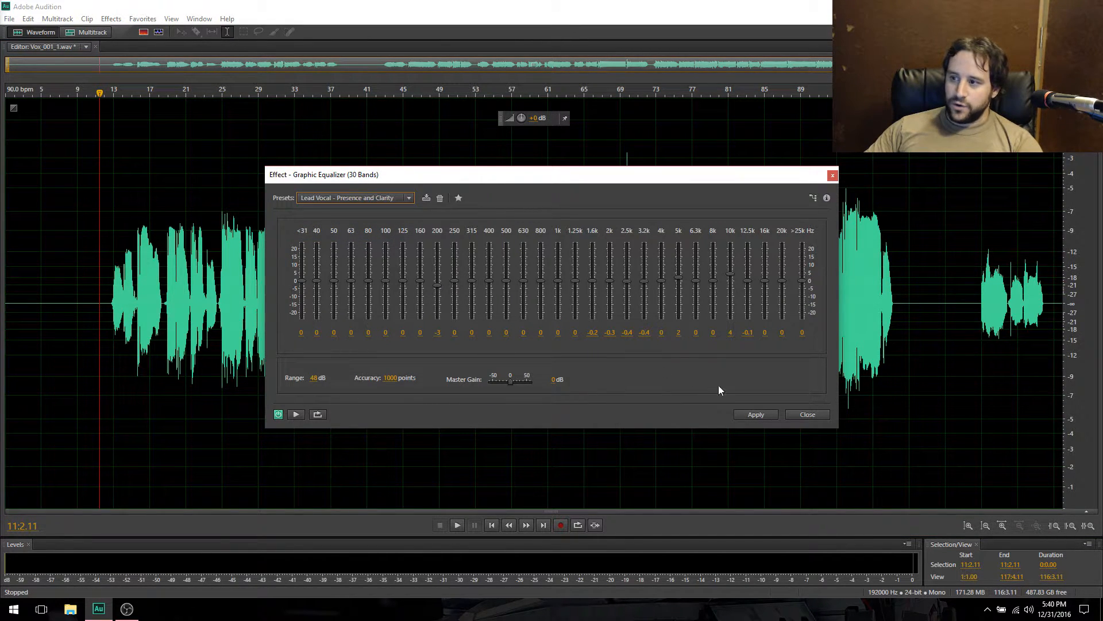
left_click(755, 414)
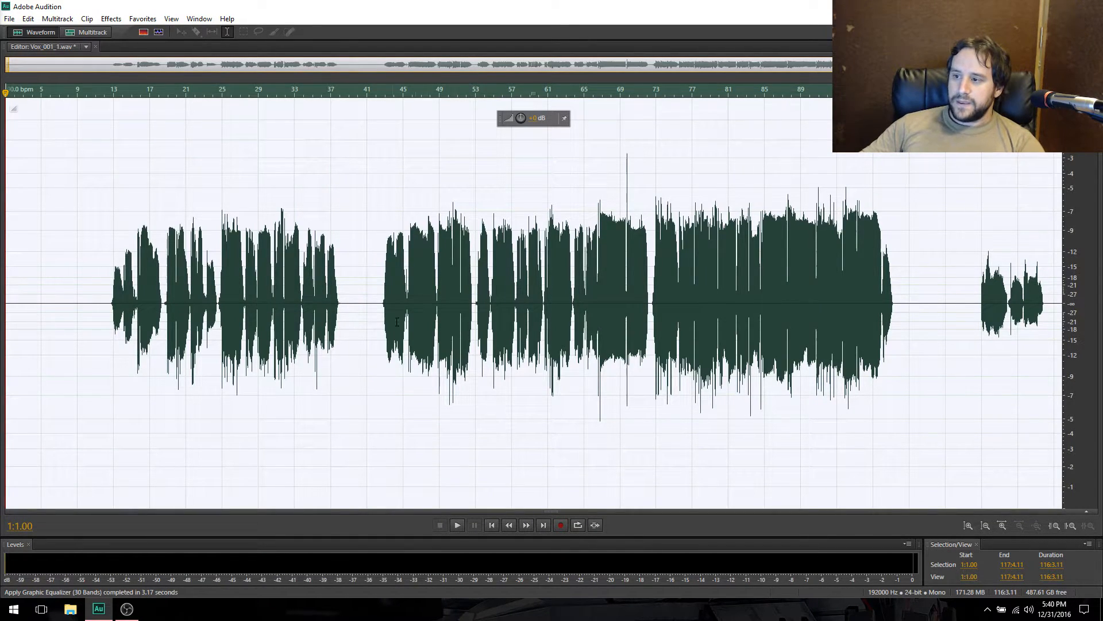
left_click(378, 303)
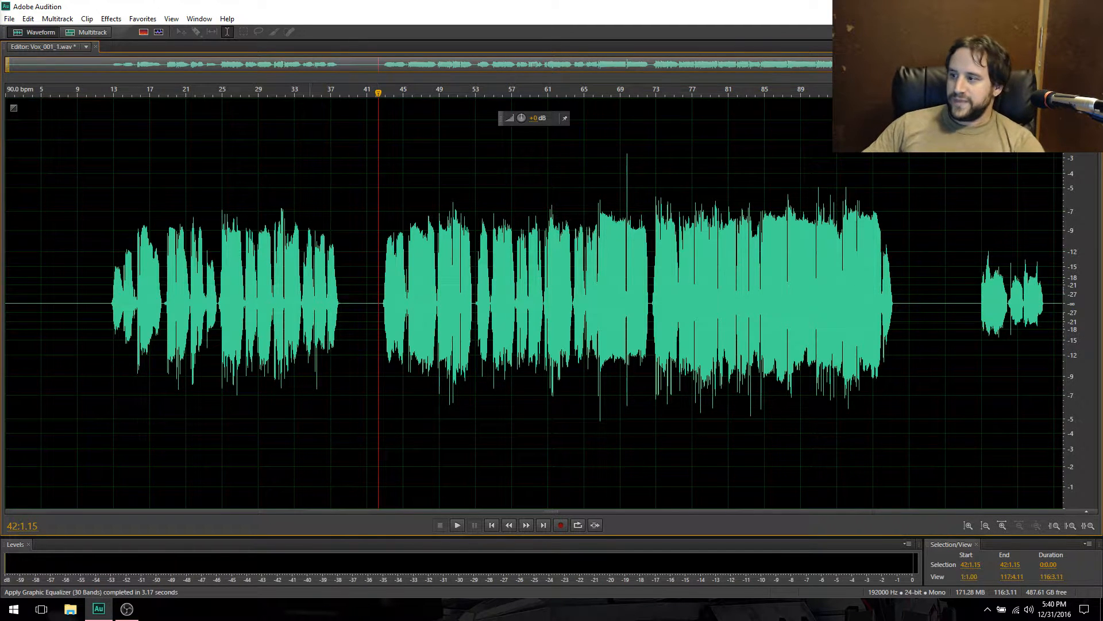
Apply the Multiband Compressor with the Pop Master preset and audition the louder result.
left_click(111, 18)
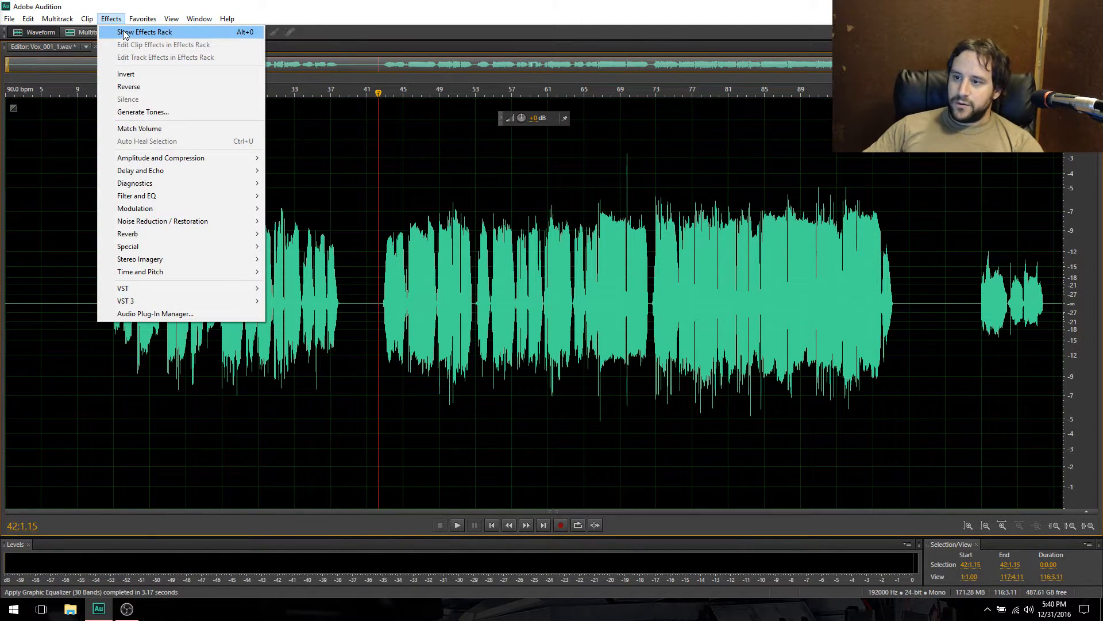
mouse_move(161, 157)
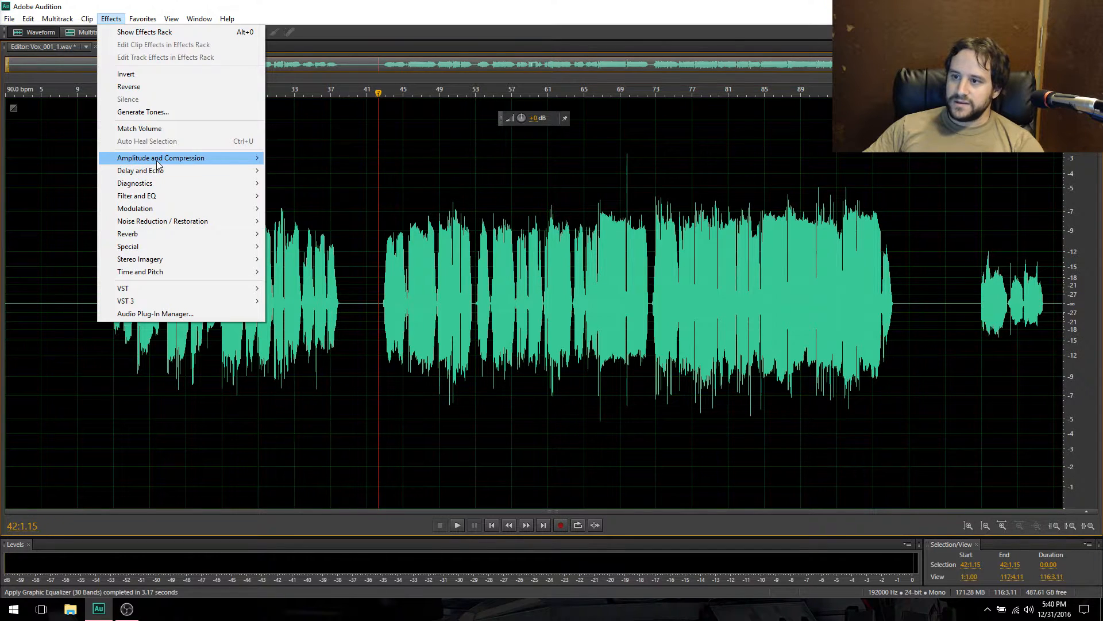
left_click(161, 157)
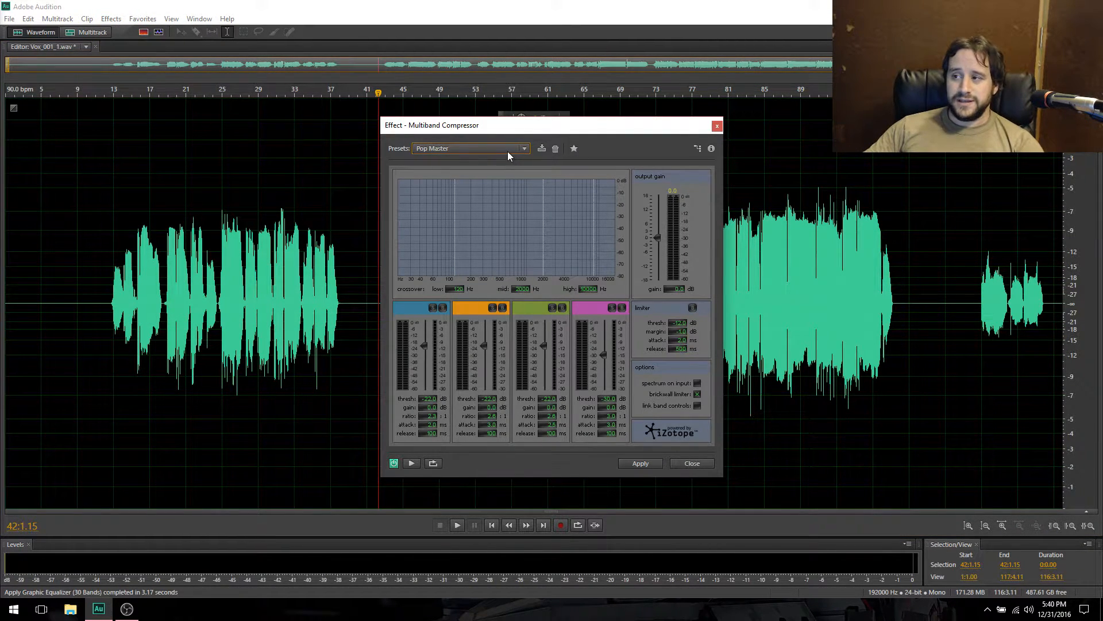
mouse_move(612, 338)
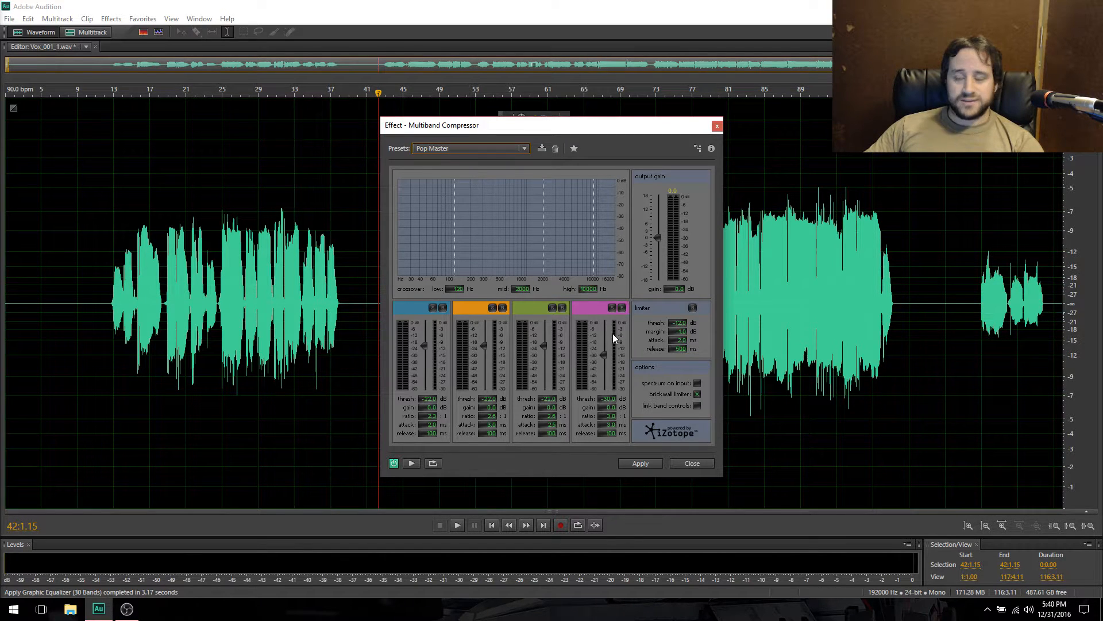
left_click(639, 463)
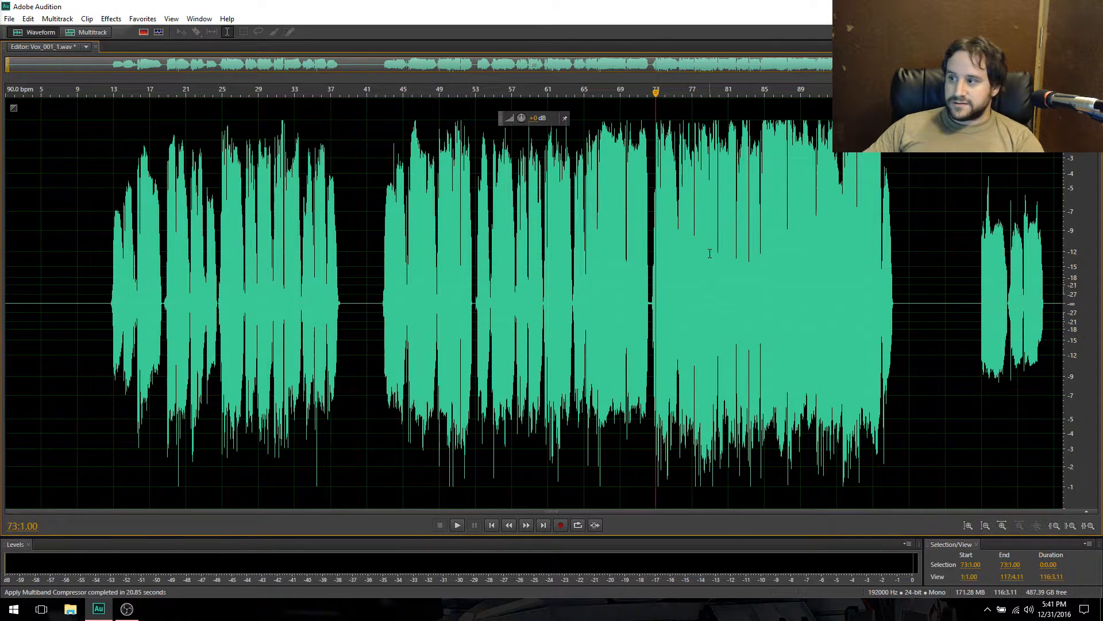
left_click(456, 524)
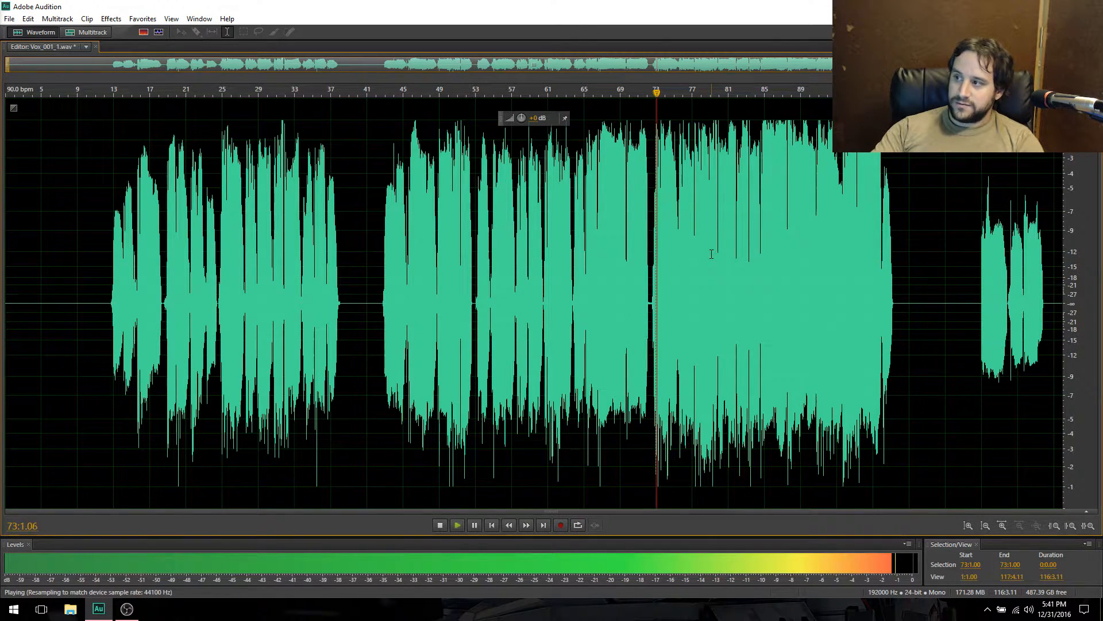
left_click(439, 524)
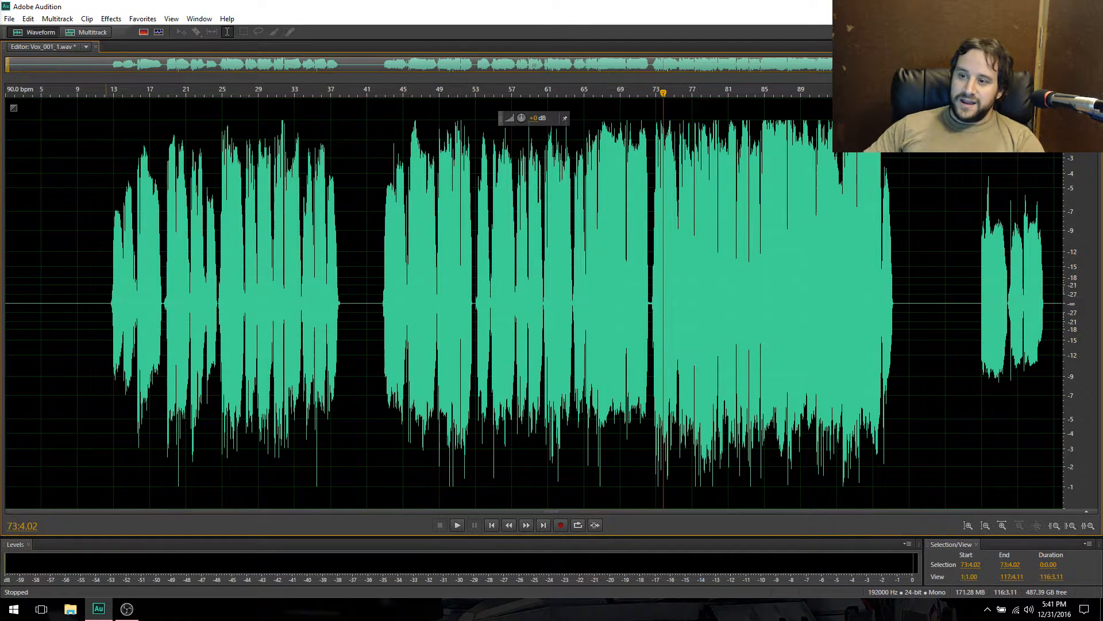
Apply Full Reverb with custom room settings to the entire Vox_001_1 waveform.
left_click(111, 19)
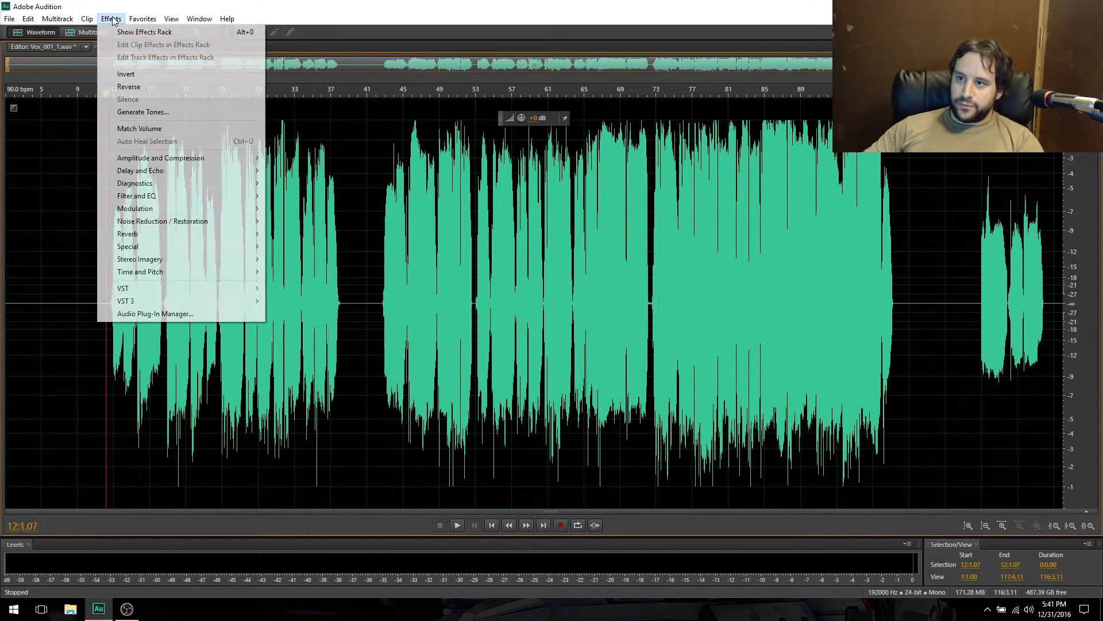
mouse_move(139, 233)
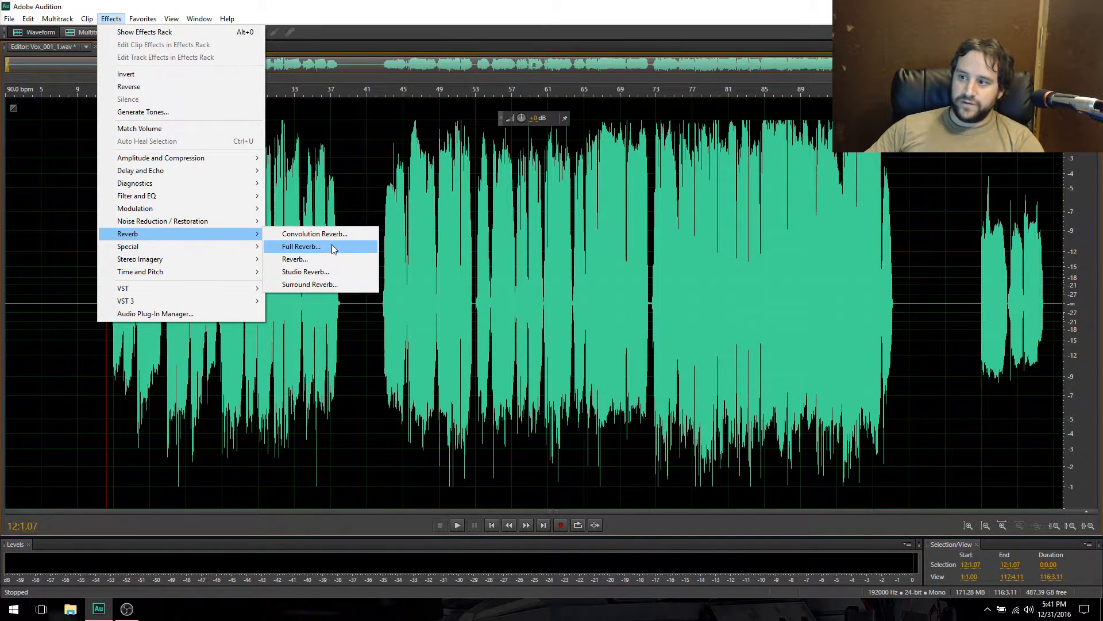
left_click(300, 246)
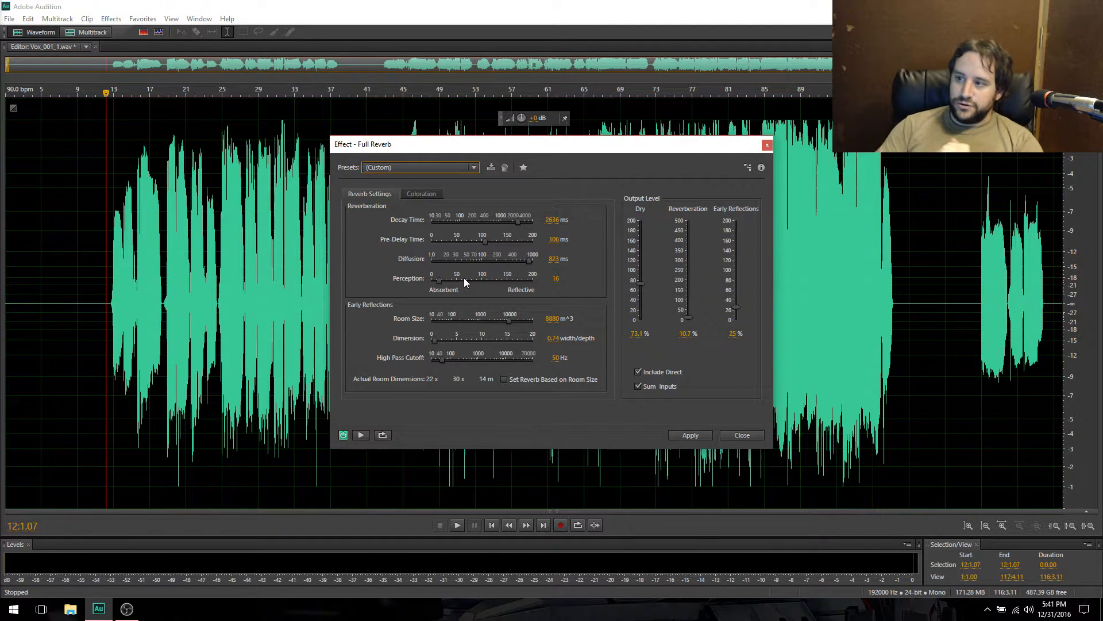
left_click(474, 168)
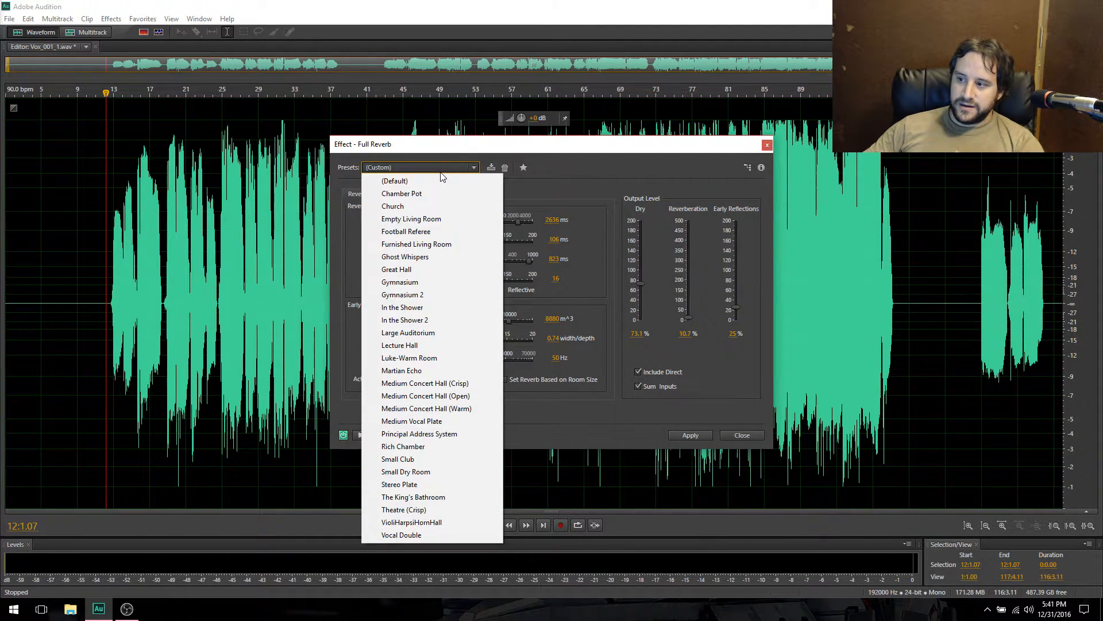
mouse_move(424, 382)
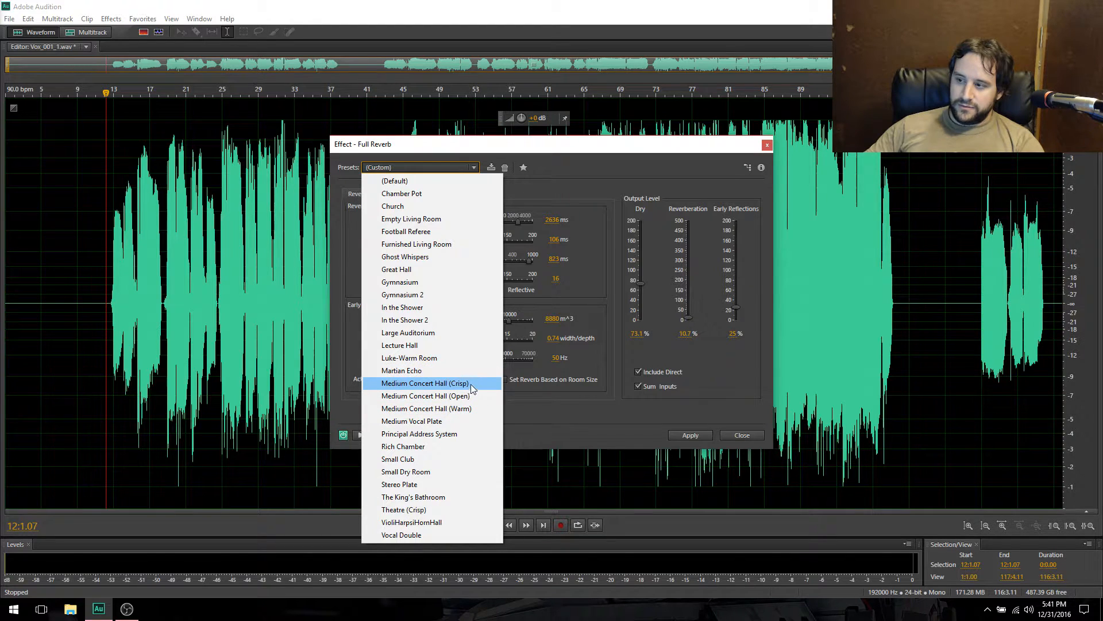
mouse_move(425, 408)
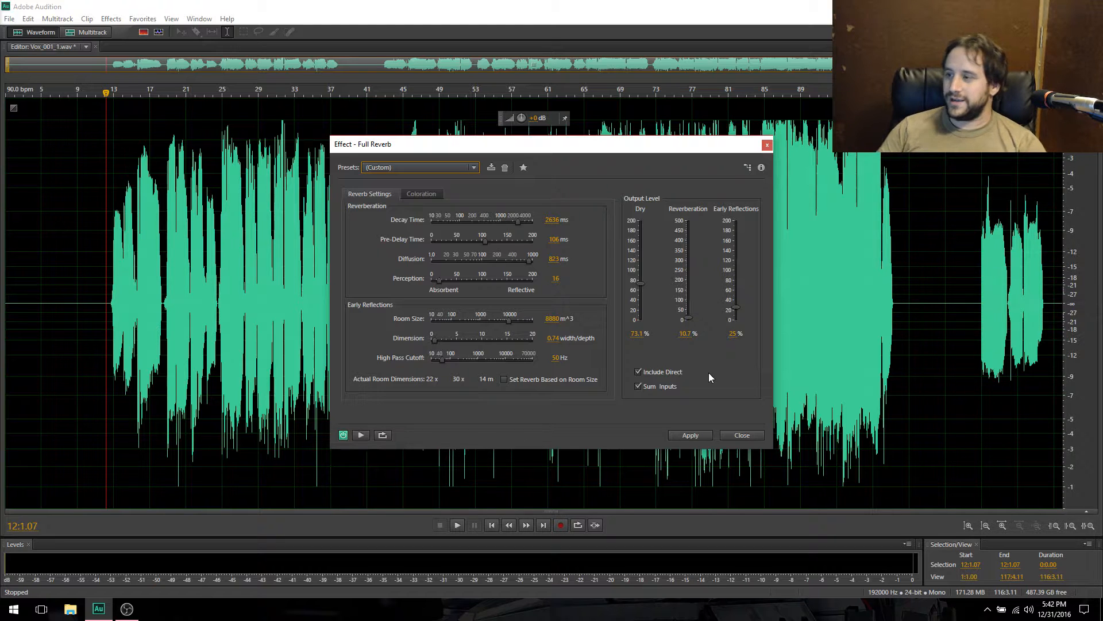
mouse_move(747, 346)
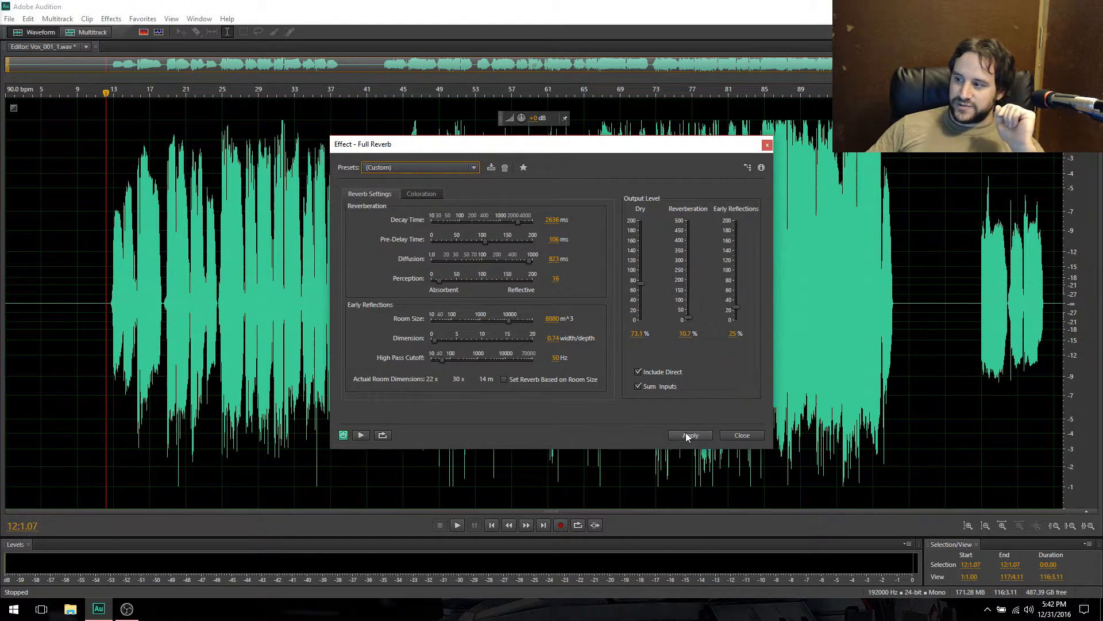
left_click(688, 434)
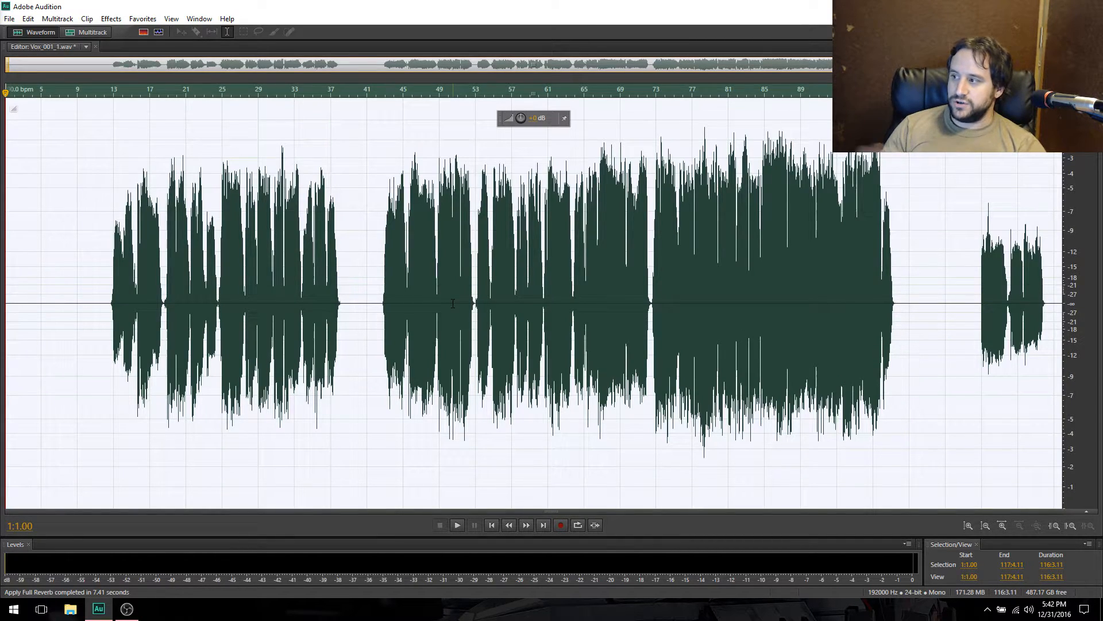
Clear the waveform selection, reset the playhead near the start, and return to the Lullaby session.
left_click(453, 303)
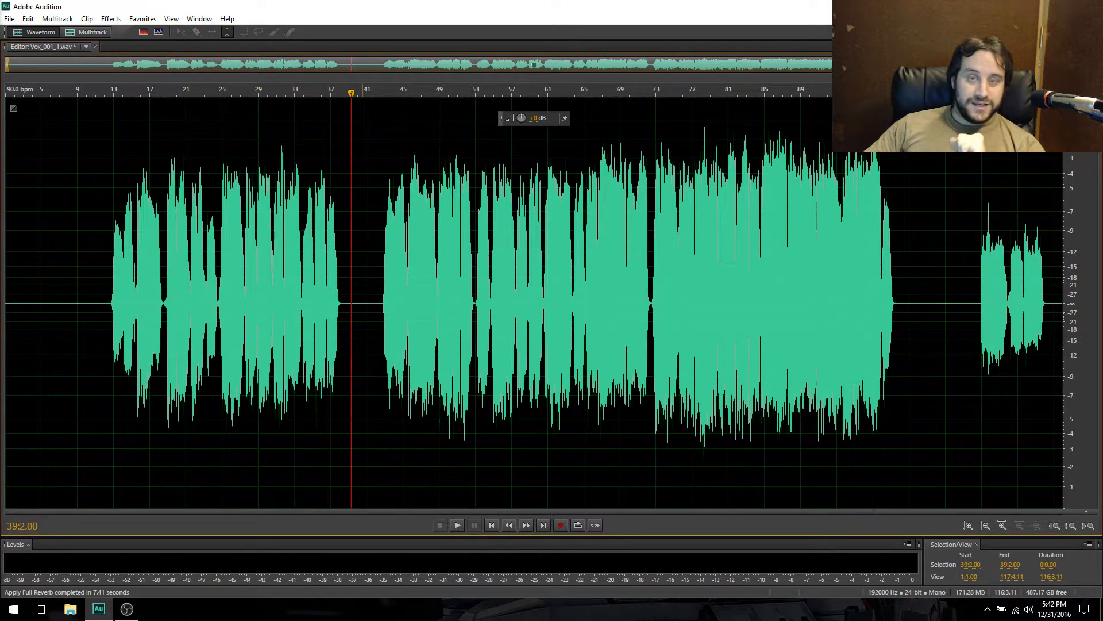
left_click(90, 95)
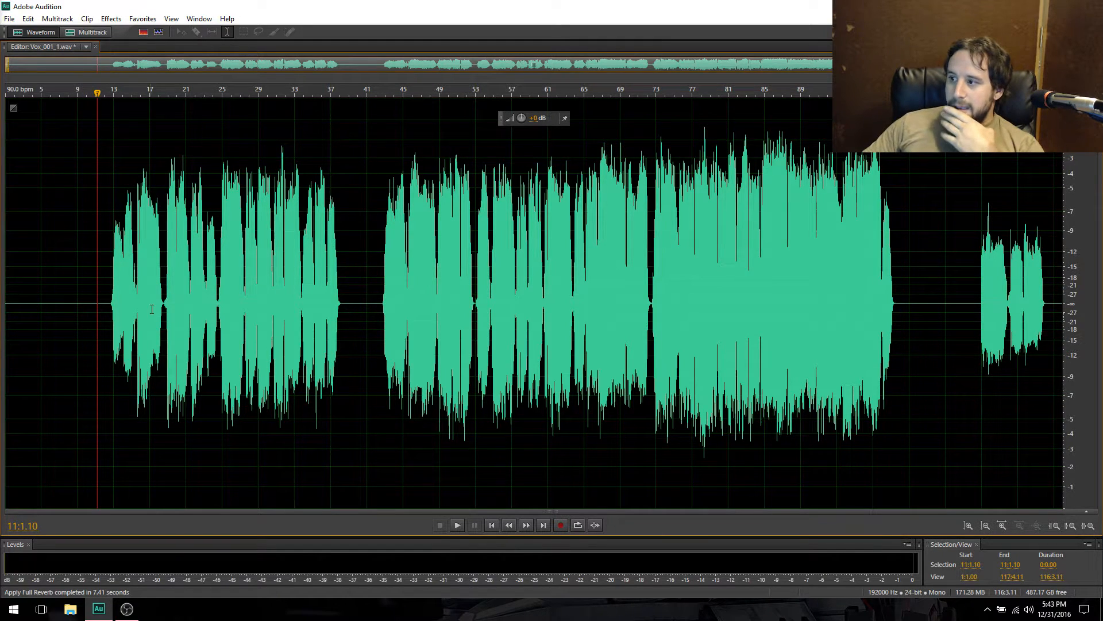
mouse_move(489, 86)
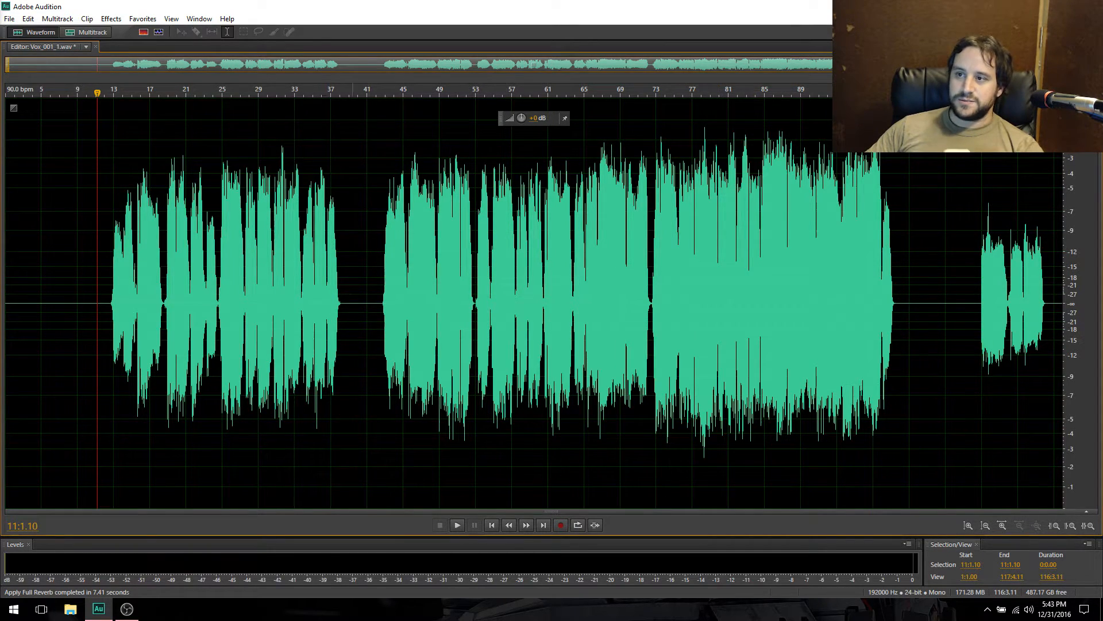
left_click(92, 32)
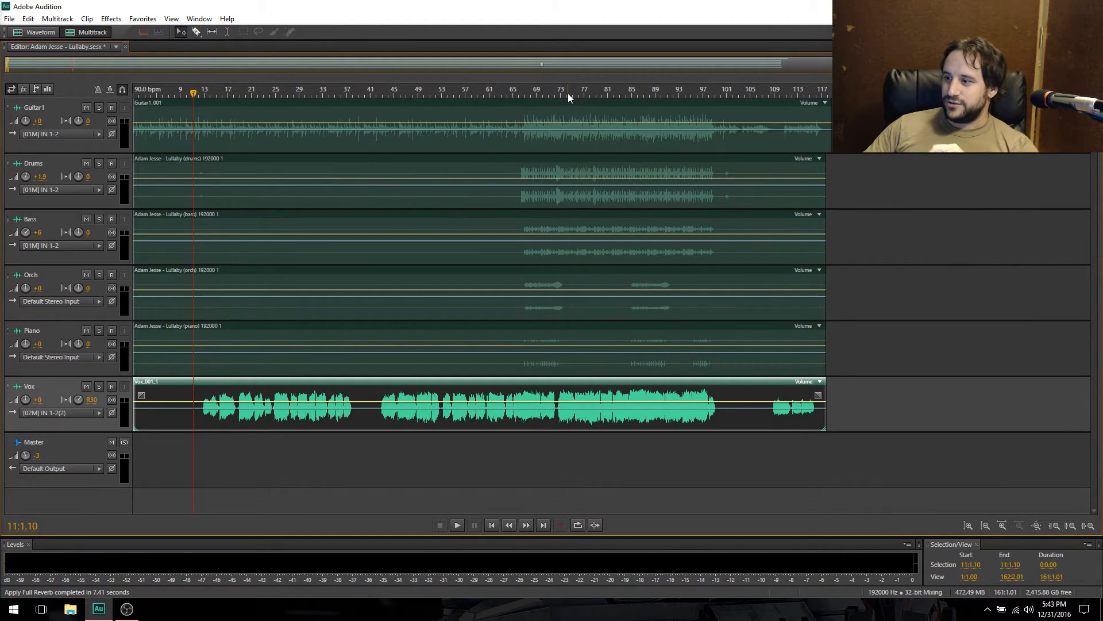
Audition the mix from just before bar 65 with the processed vocal, then stop.
left_click(512, 90)
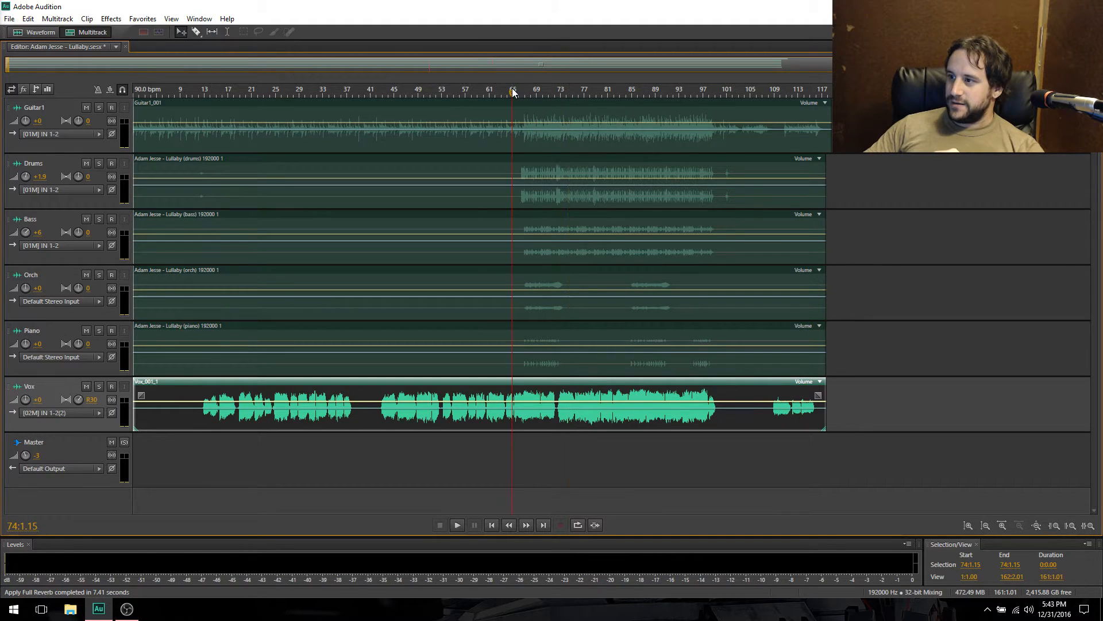
left_click(506, 93)
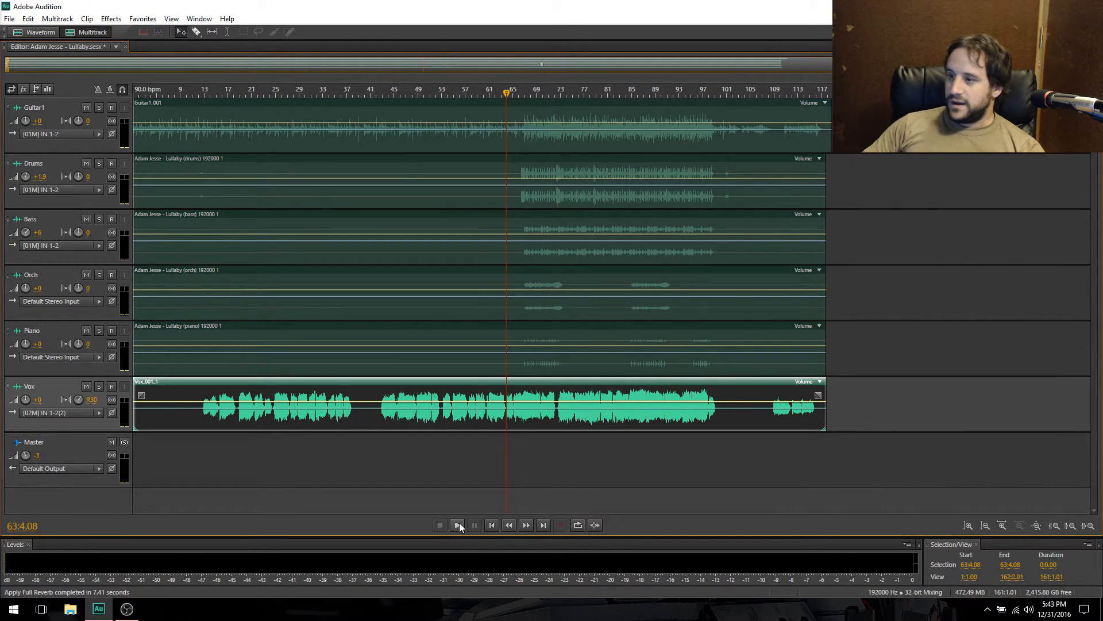
mouse_move(457, 525)
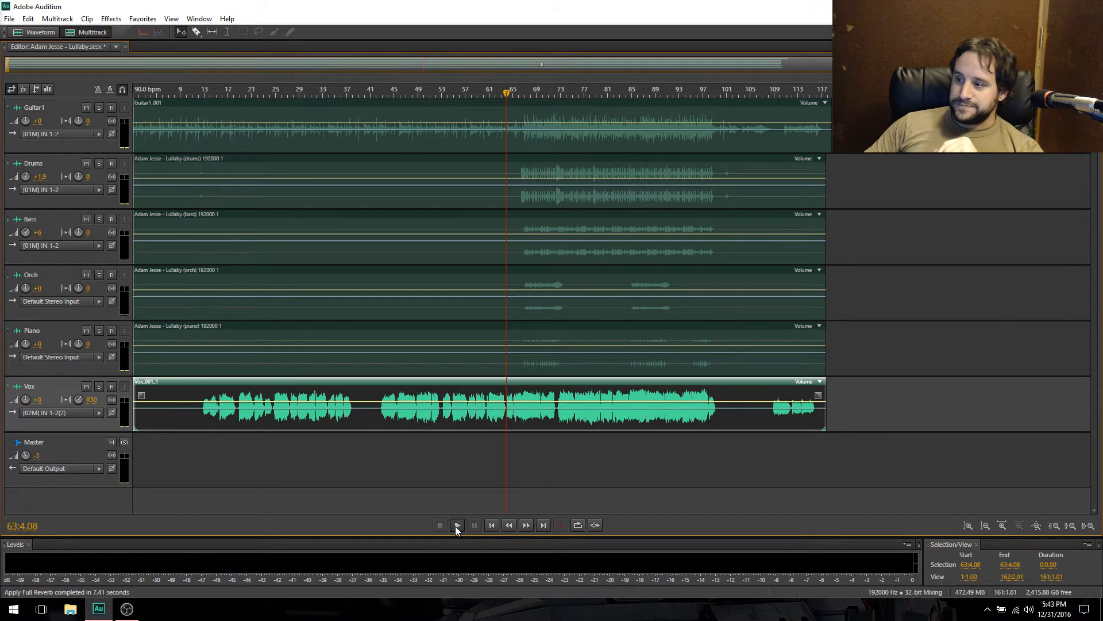
left_click(456, 525)
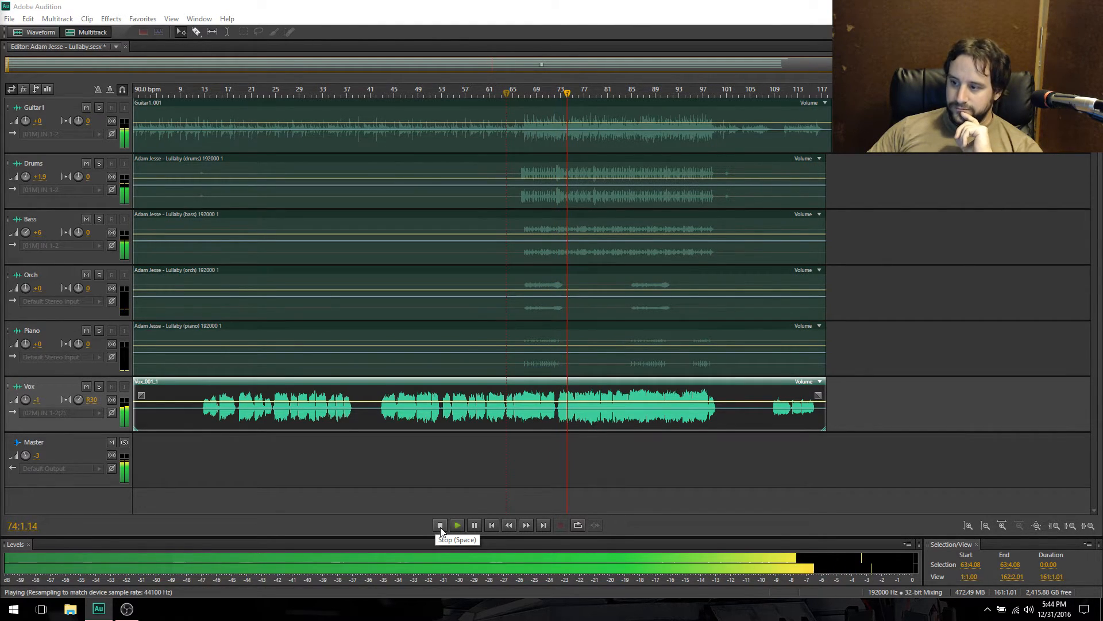
left_click(440, 525)
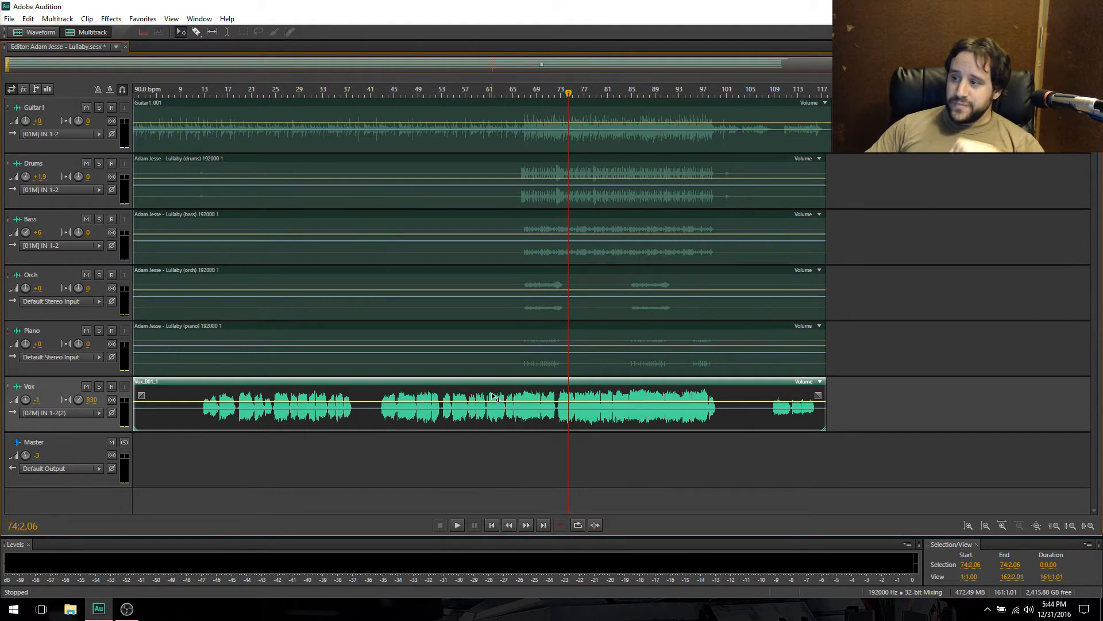
Undo all processing on the Vox clip and replay that stretch of the mix with the original vocal.
double_click(493, 404)
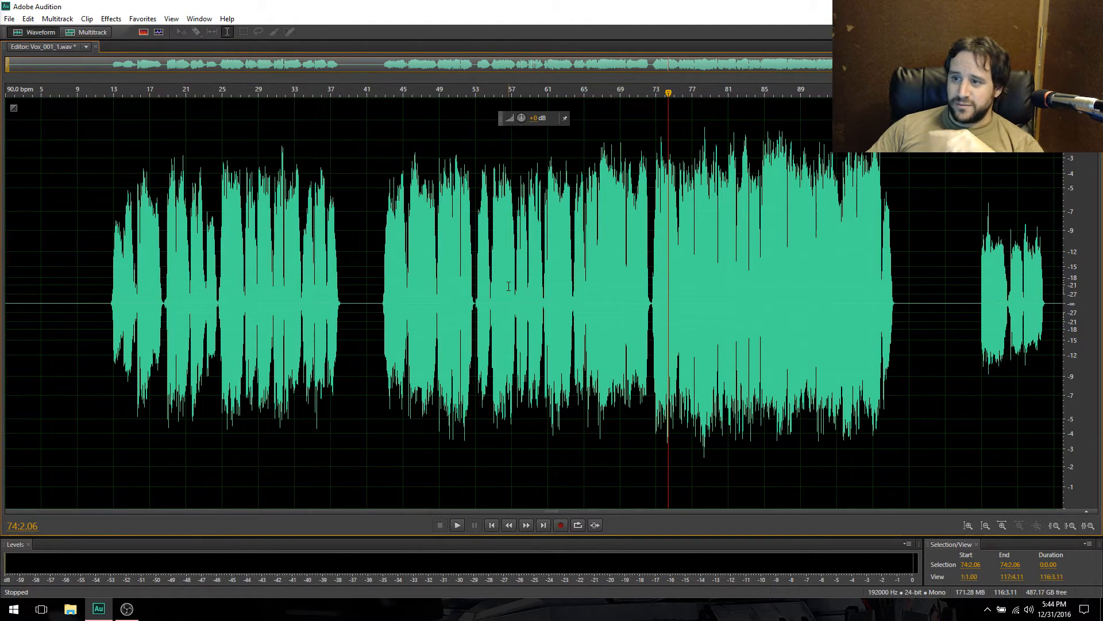
left_click(28, 18)
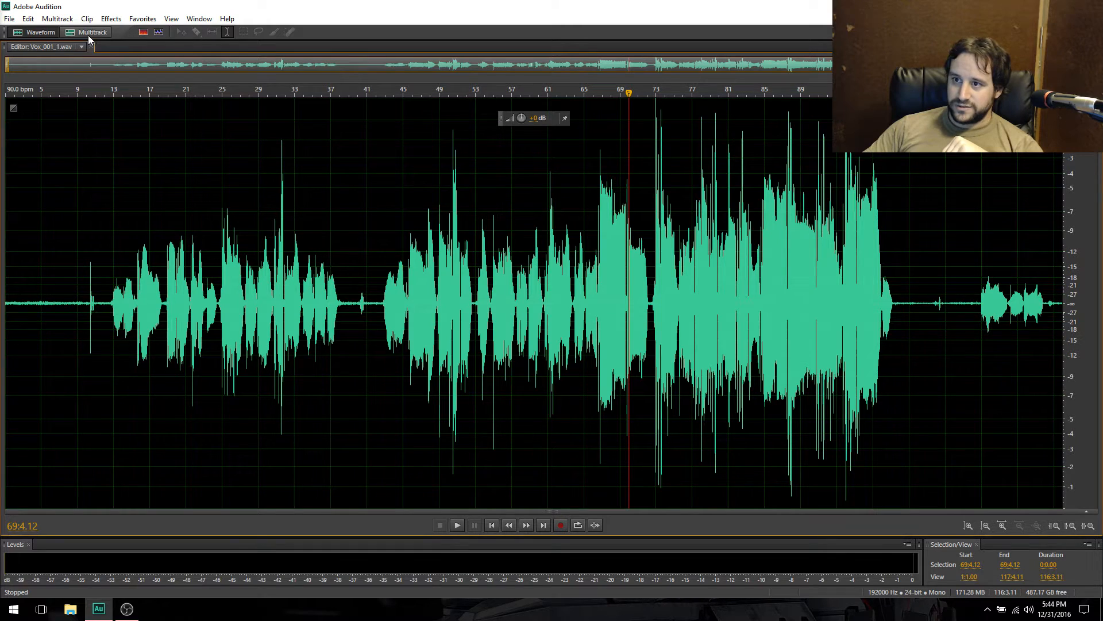
left_click(92, 32)
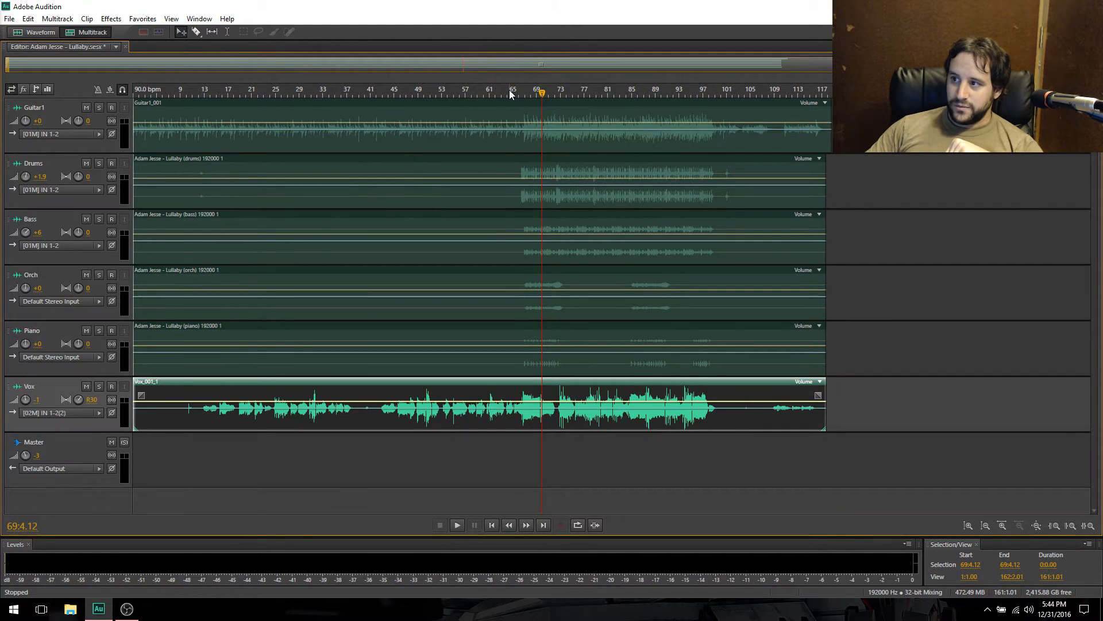
left_click(456, 524)
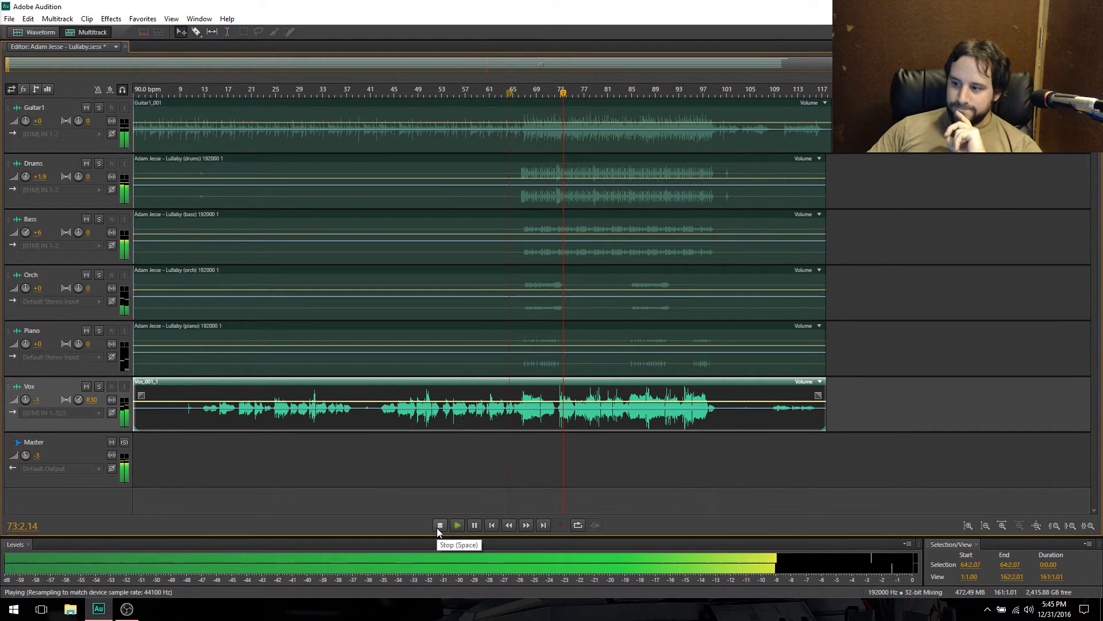
left_click(439, 524)
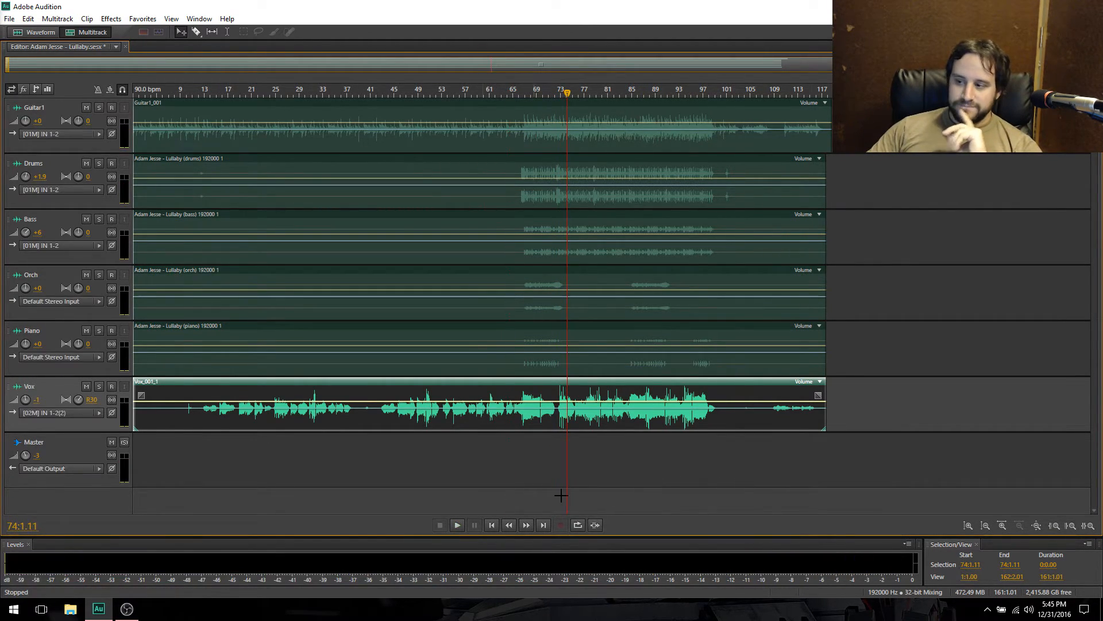
mouse_move(400, 394)
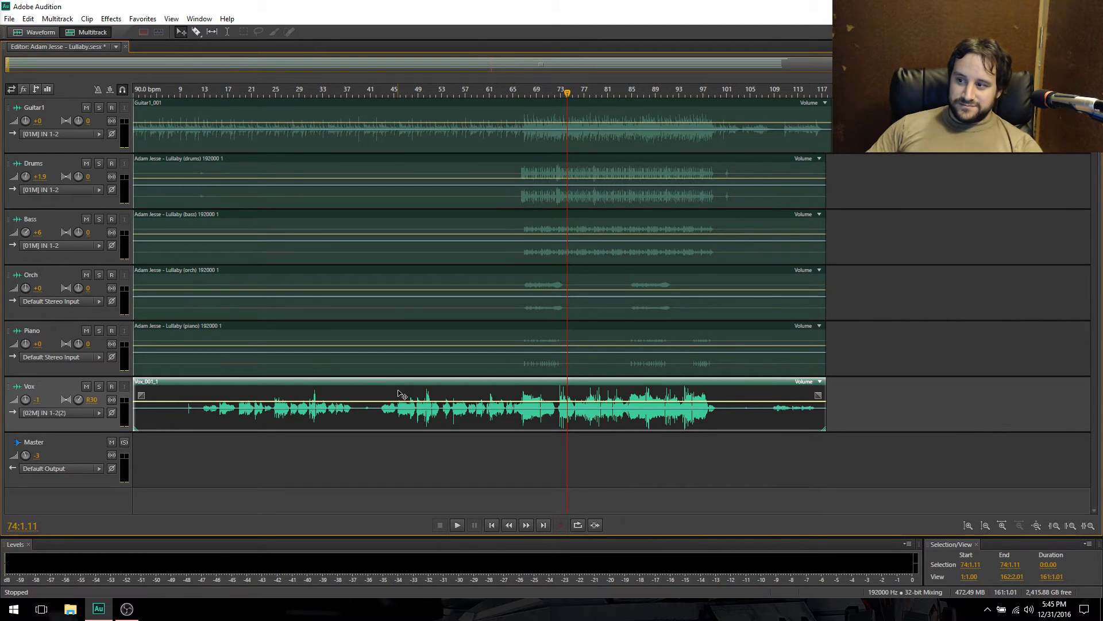
Redo the noise reduction, silence and remaining edits to restore the processed vocal, back in Multitrack.
left_click(27, 18)
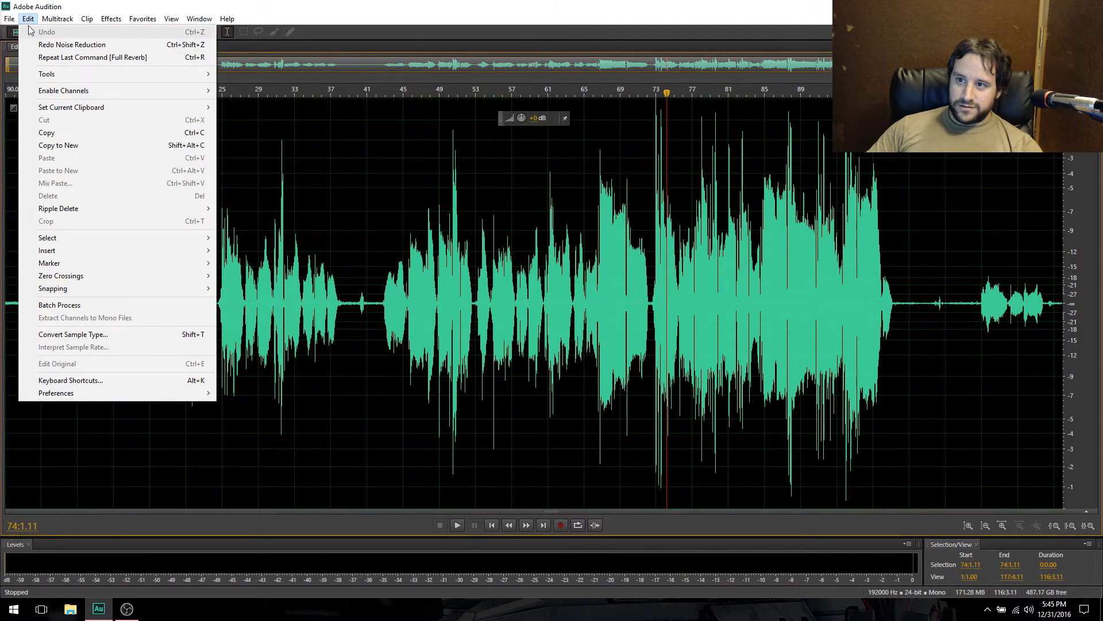
left_click(46, 32)
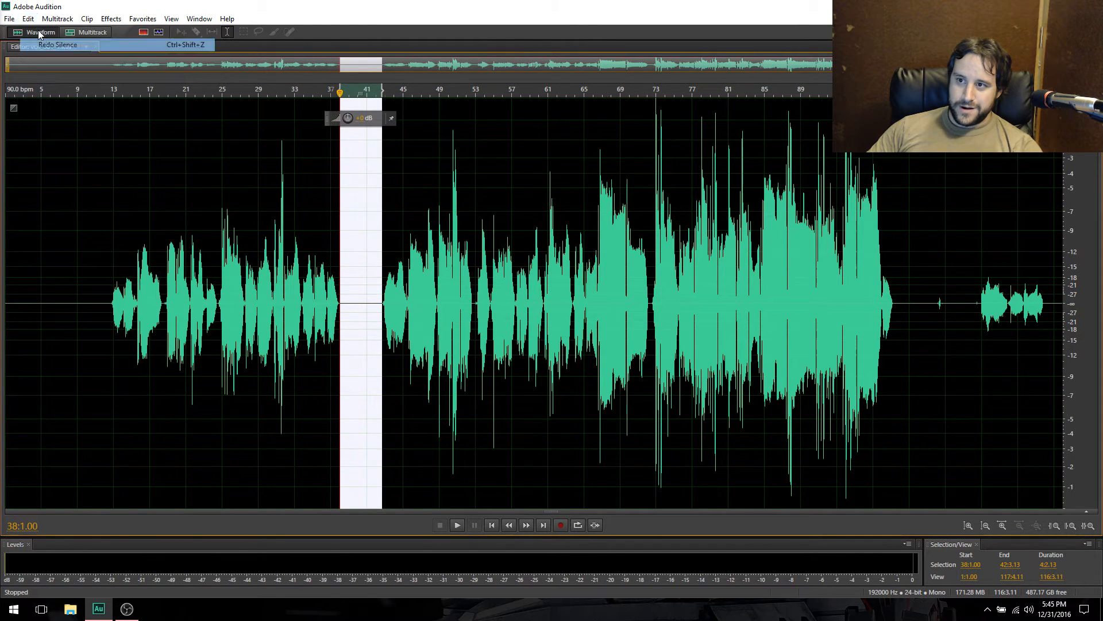
left_click(28, 18)
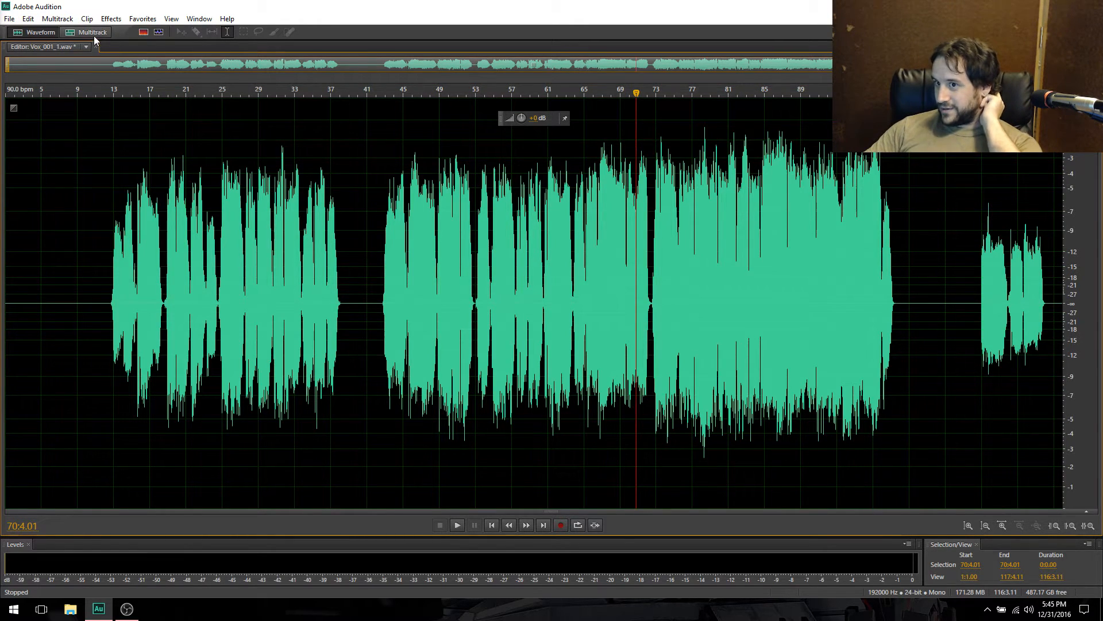
left_click(92, 32)
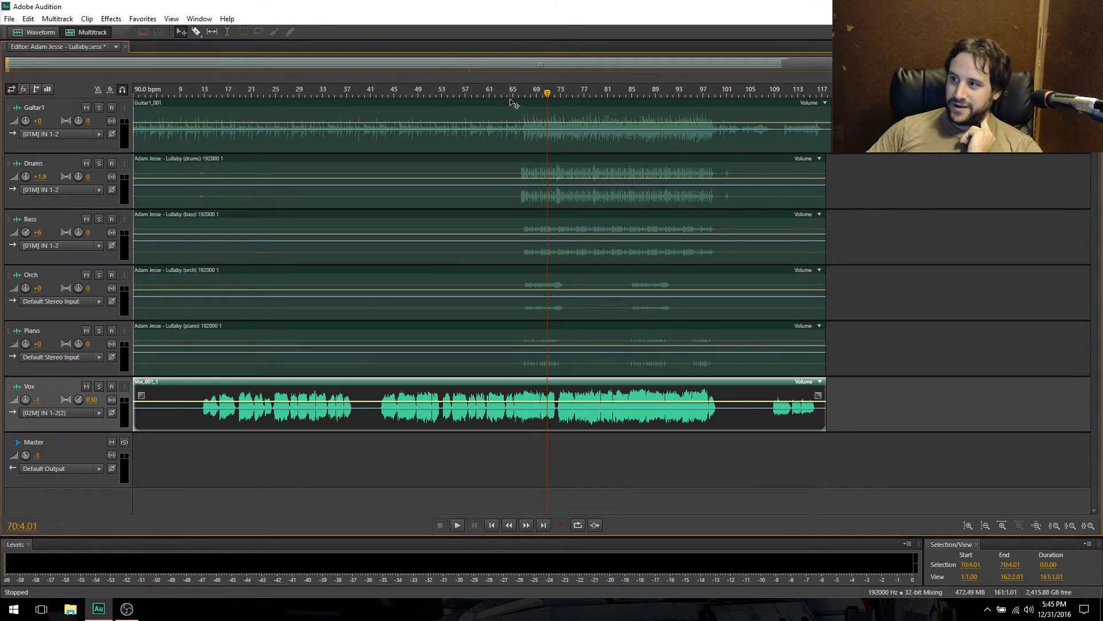
Replay the mix from just before bar 65 with the restored processed vocal, then stop.
left_click(509, 93)
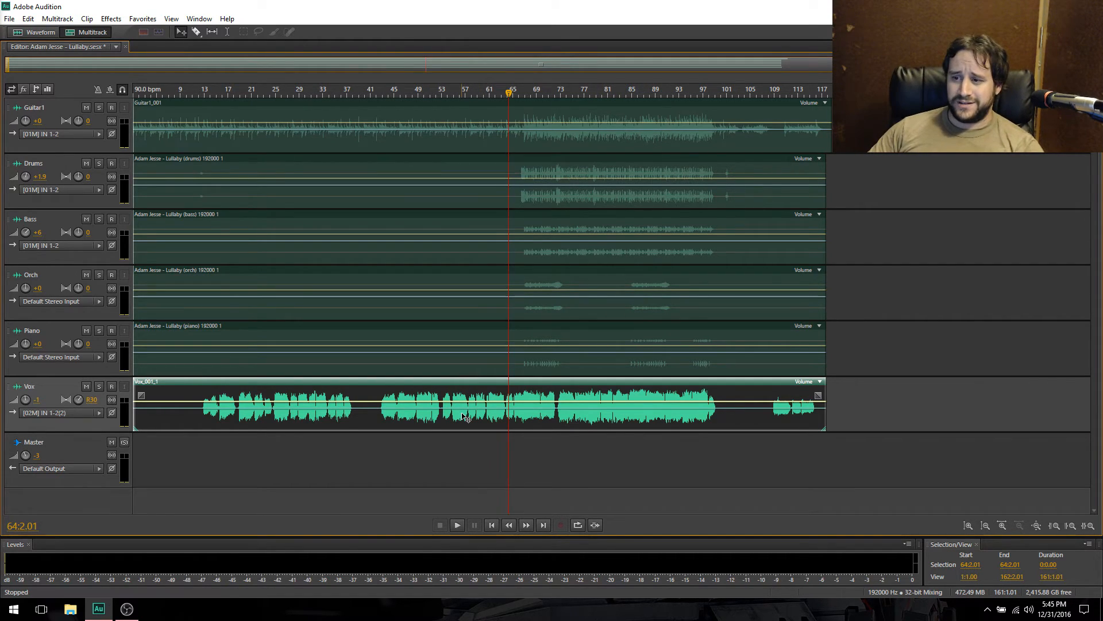
mouse_move(389, 498)
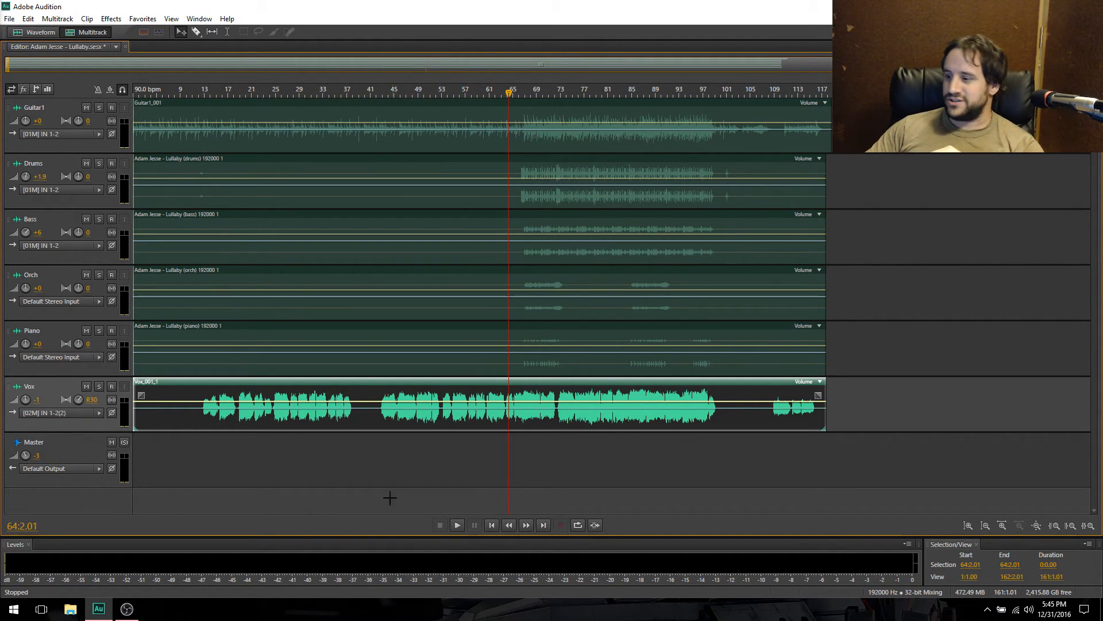
left_click(456, 526)
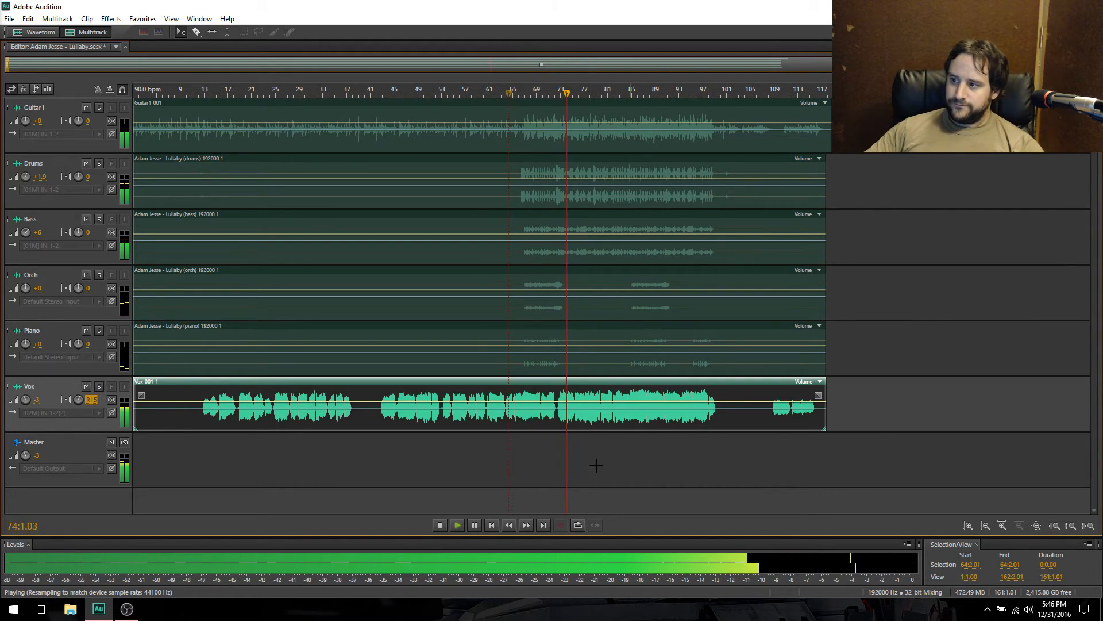
left_click(439, 524)
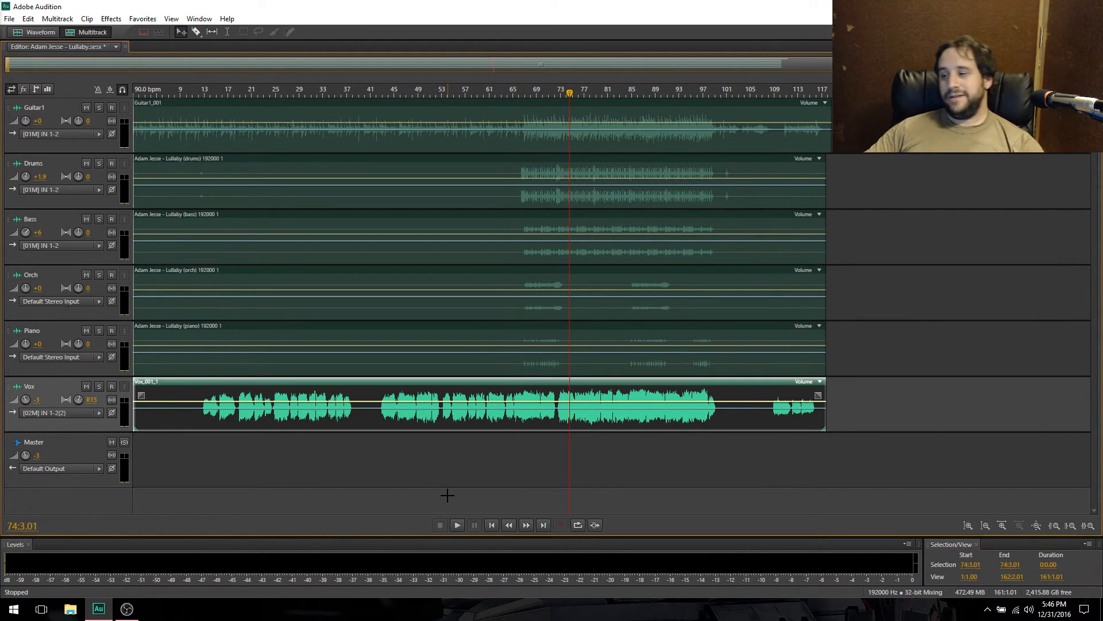